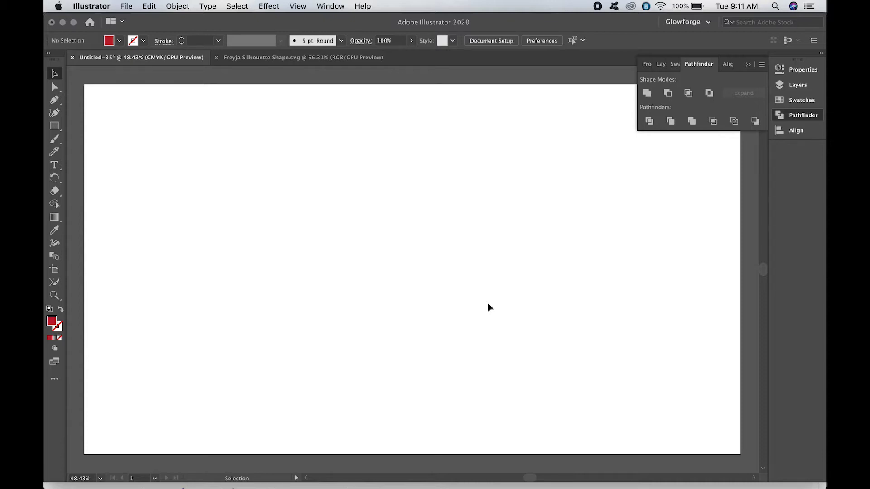
Browse the Object menu commands and close it without choosing anything
{"action": "left_click", "coordinate": [176, 6]}
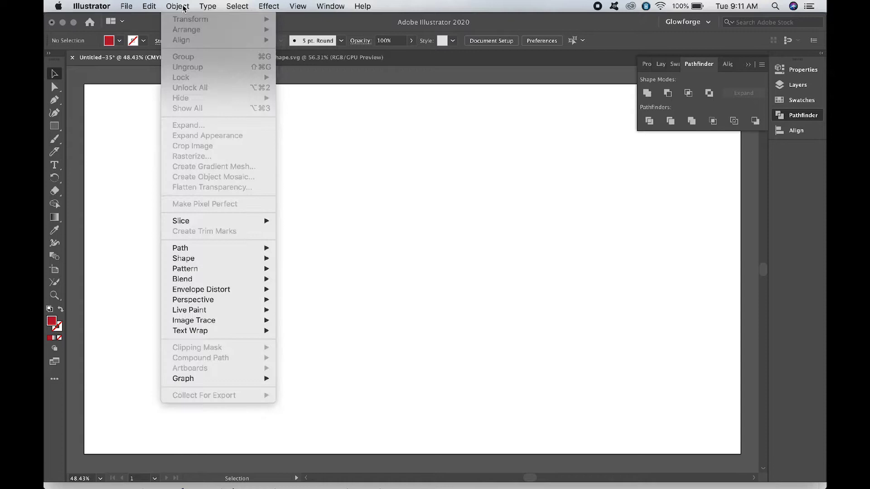
{"action": "mouse_move", "coordinate": [209, 161]}
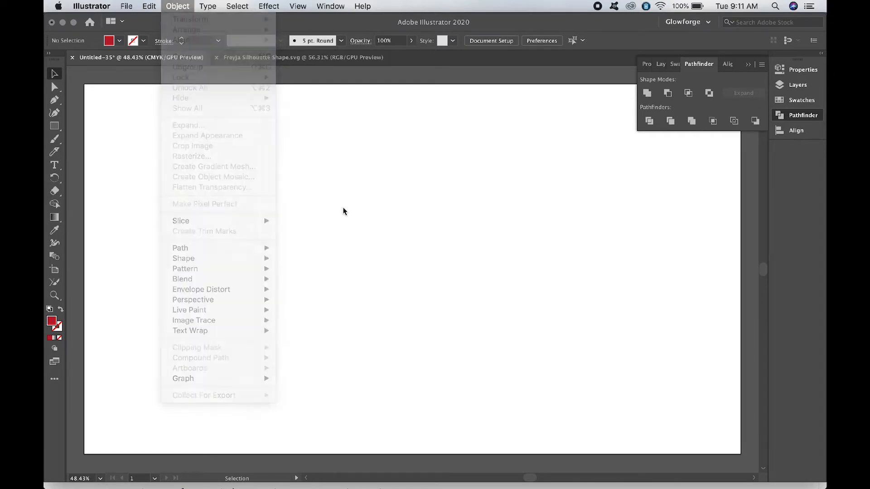
{"action": "left_click", "coordinate": [343, 211]}
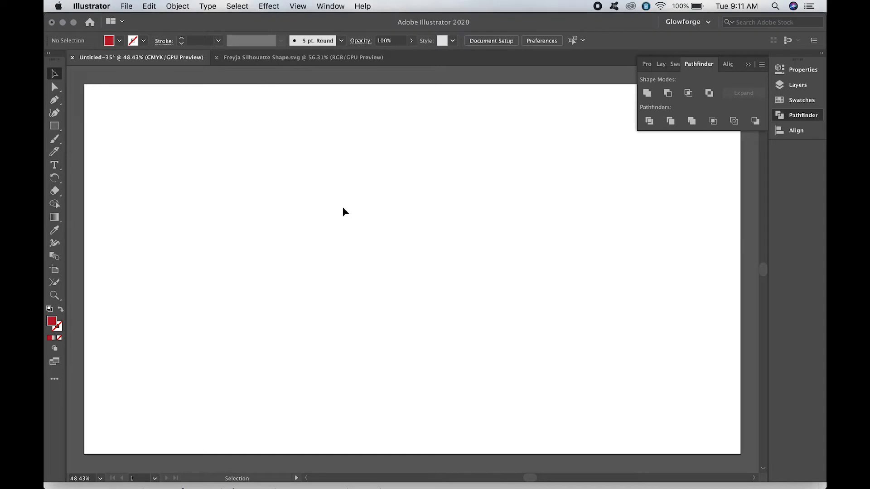
{"action": "mouse_move", "coordinate": [124, 122]}
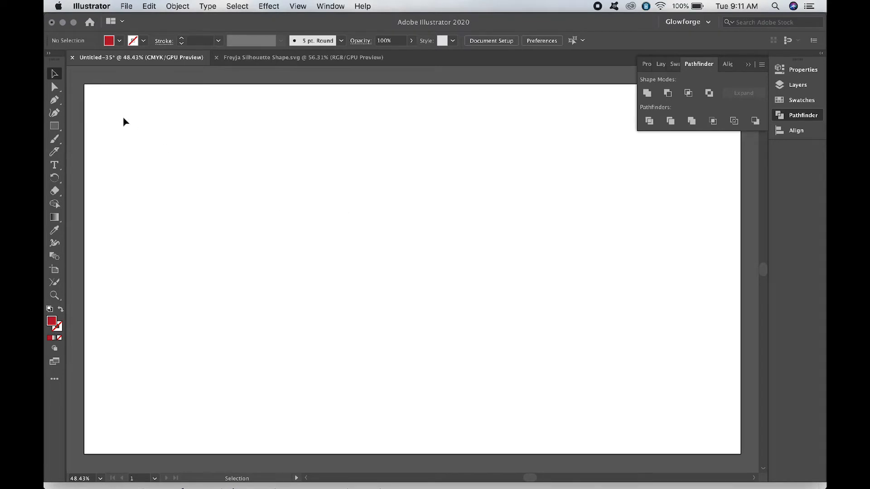
{"action": "mouse_move", "coordinate": [89, 122]}
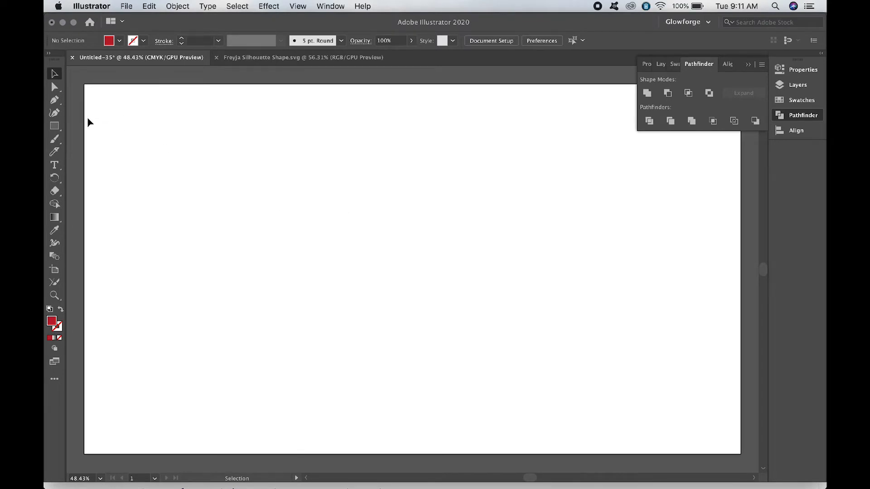
{"action": "mouse_move", "coordinate": [298, 5]}
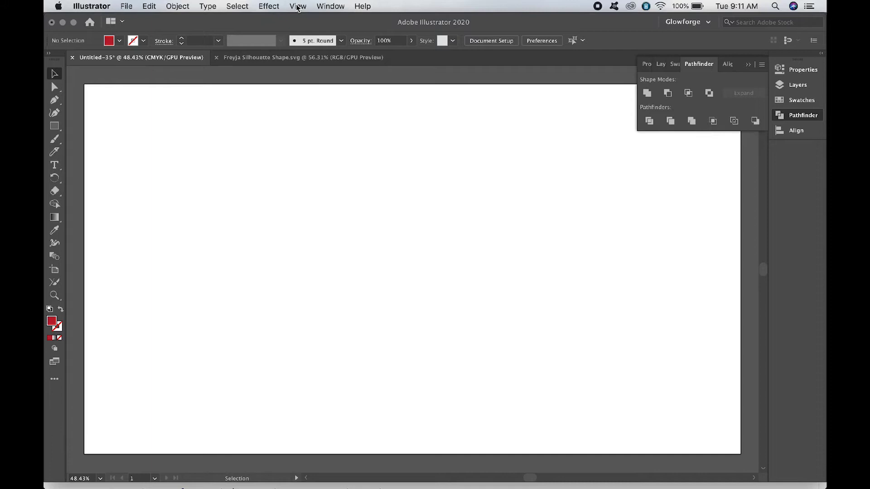
Show the grid over the artboard and turn on Snap to Grid
{"action": "left_click", "coordinate": [297, 6]}
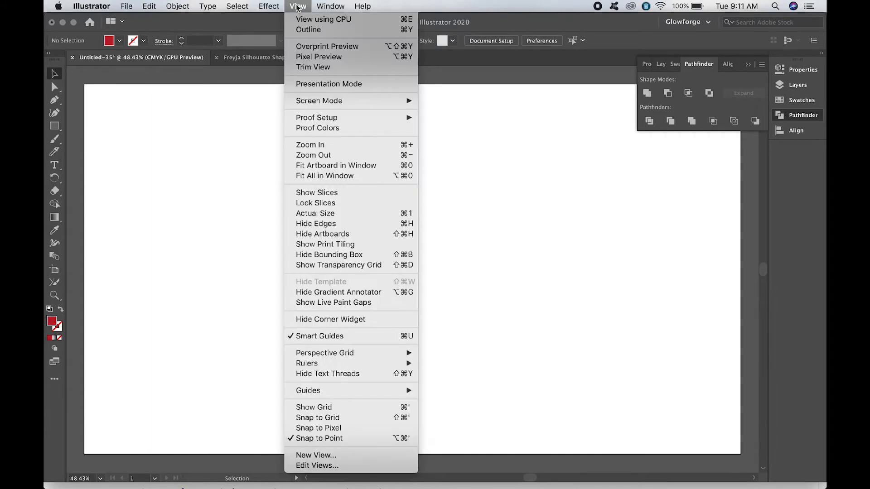
{"action": "mouse_move", "coordinate": [314, 407]}
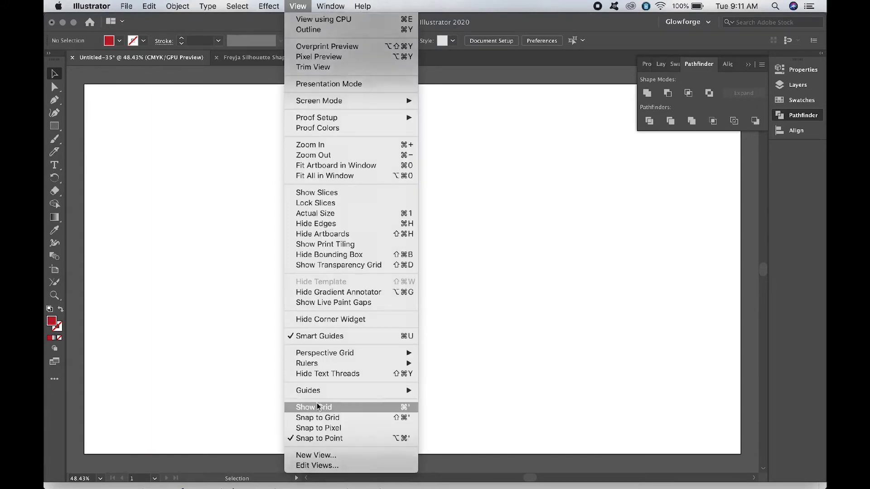
{"action": "left_click", "coordinate": [314, 407]}
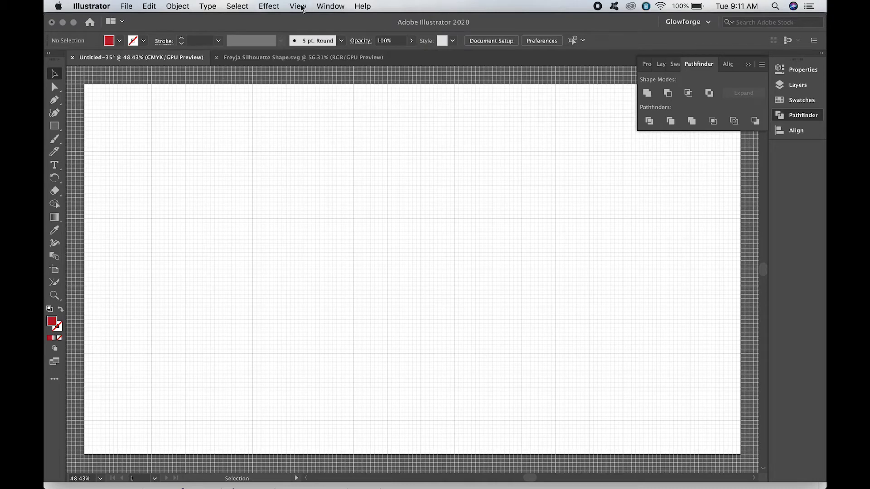
{"action": "left_click", "coordinate": [298, 6]}
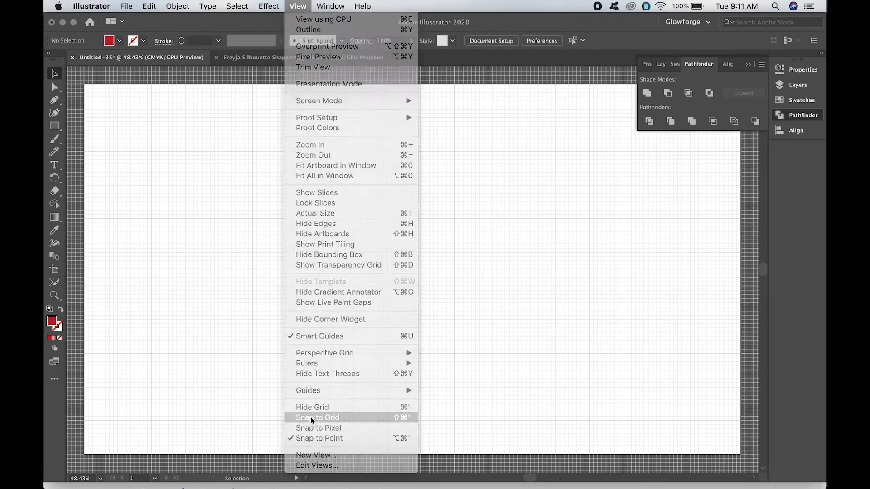
{"action": "left_click", "coordinate": [317, 417]}
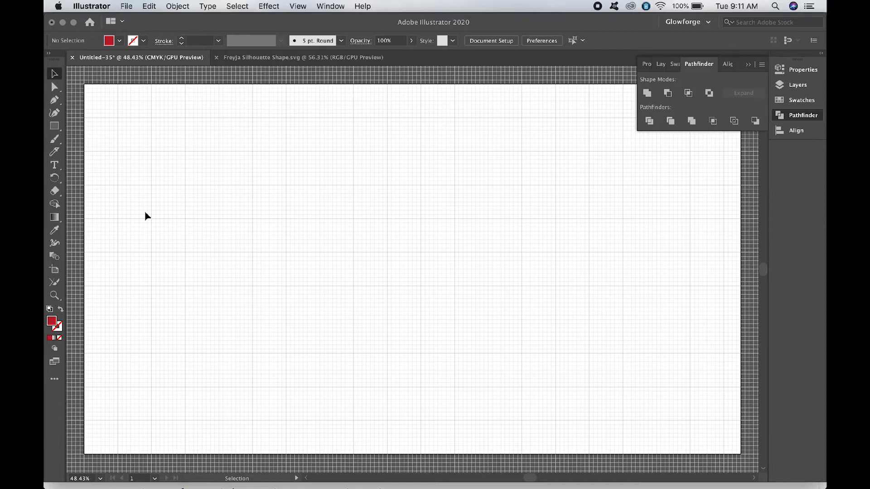
{"action": "mouse_move", "coordinate": [99, 139]}
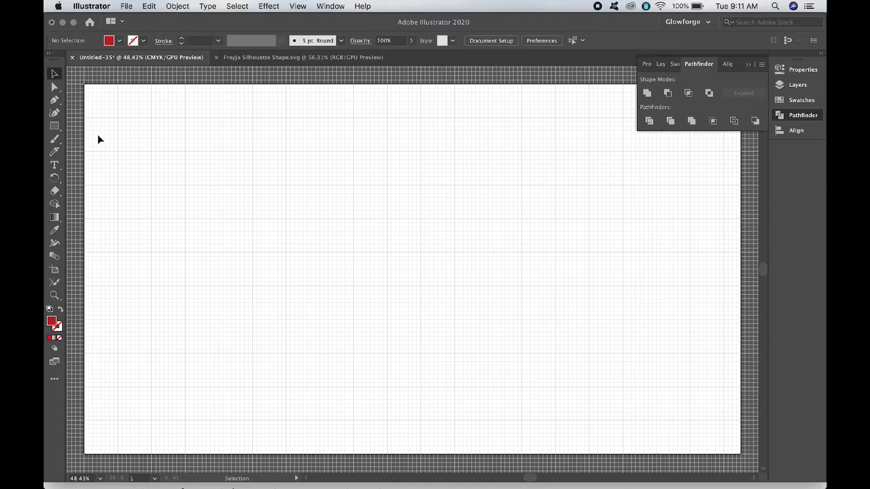
{"action": "mouse_move", "coordinate": [68, 131]}
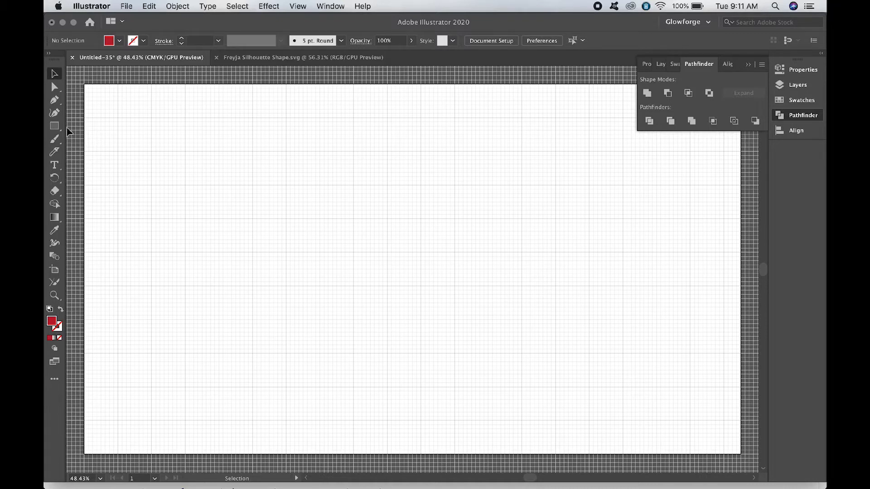
Activate the Rectangle tool from the shape flyout, dismissing the size prompt
{"action": "left_click", "coordinate": [54, 125]}
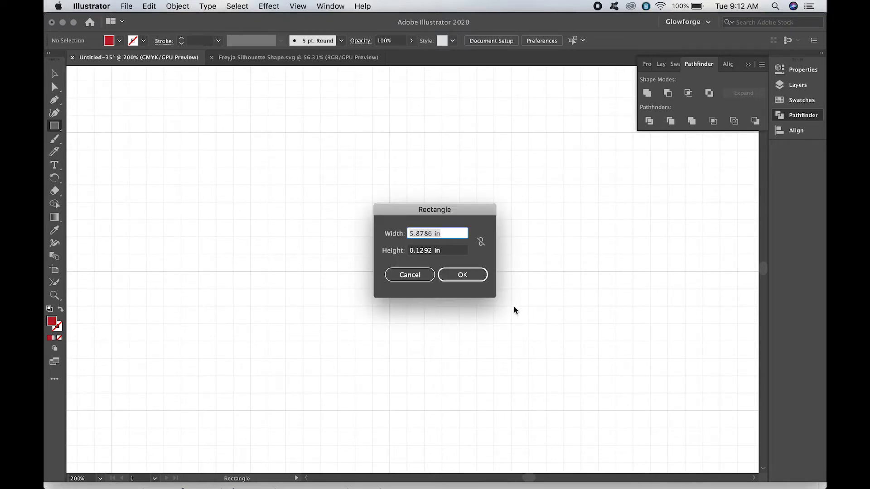
{"action": "left_click", "coordinate": [54, 125]}
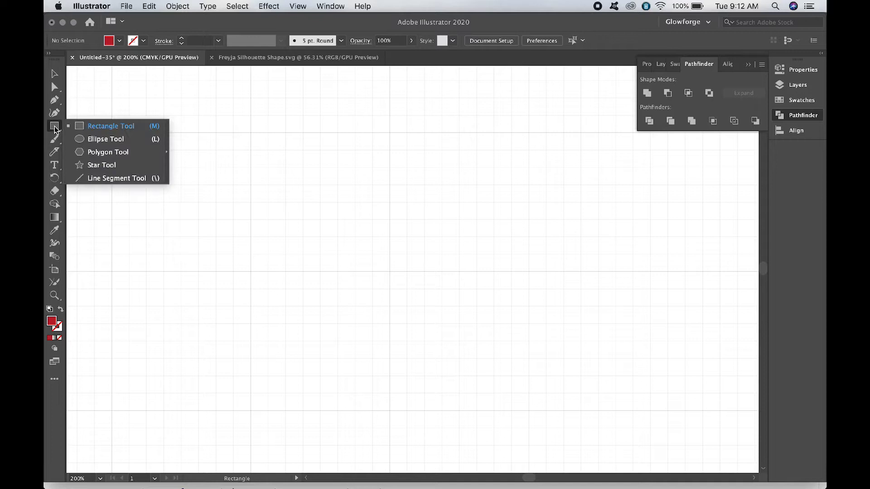
{"action": "mouse_move", "coordinate": [105, 139]}
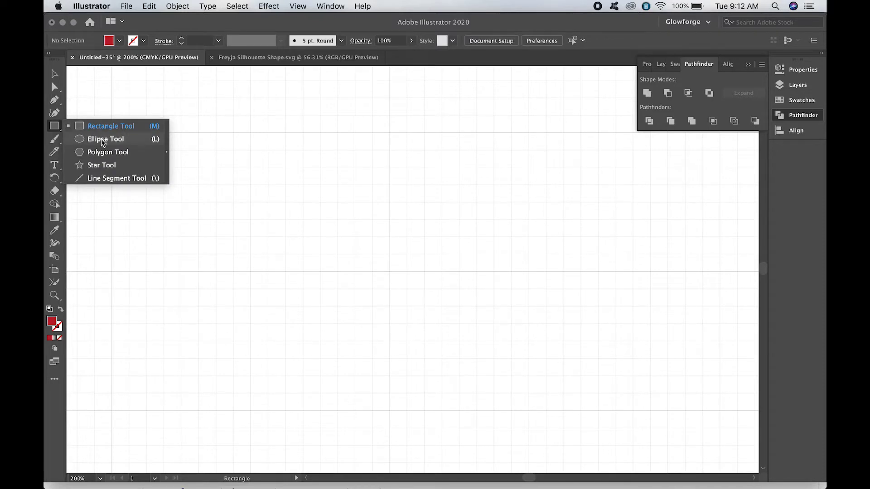
{"action": "mouse_move", "coordinate": [101, 158]}
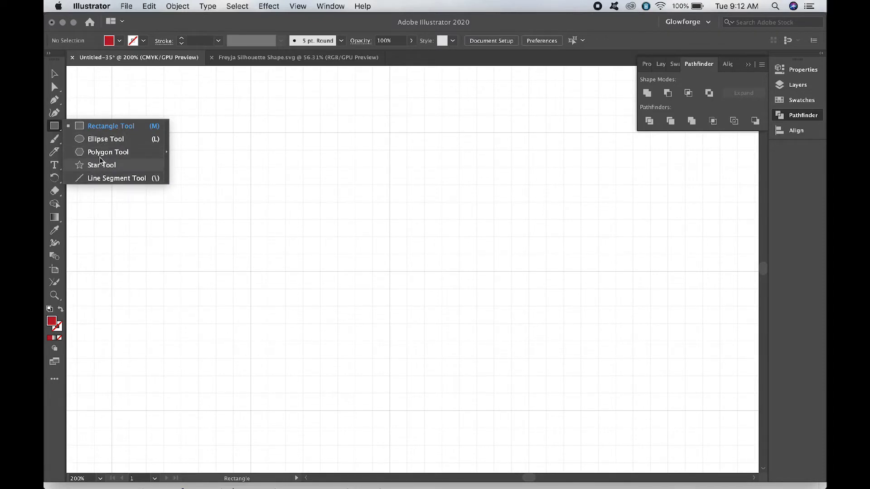
{"action": "mouse_move", "coordinate": [117, 126]}
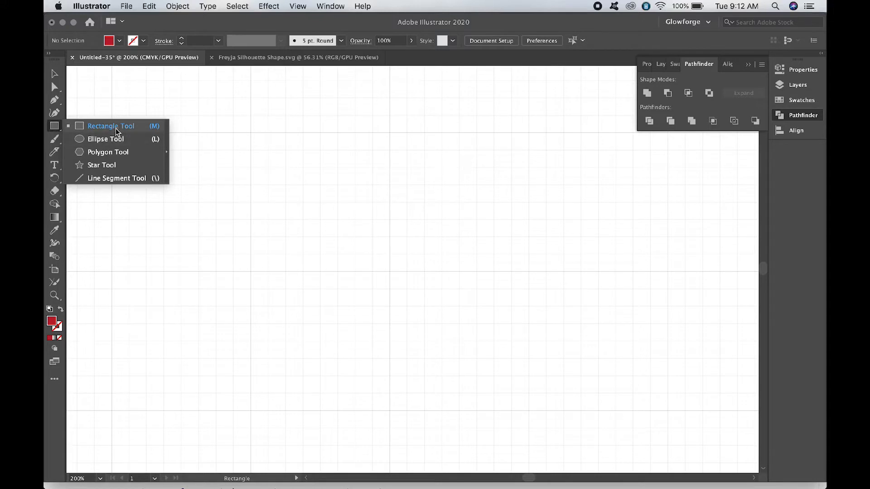
{"action": "left_click", "coordinate": [111, 126]}
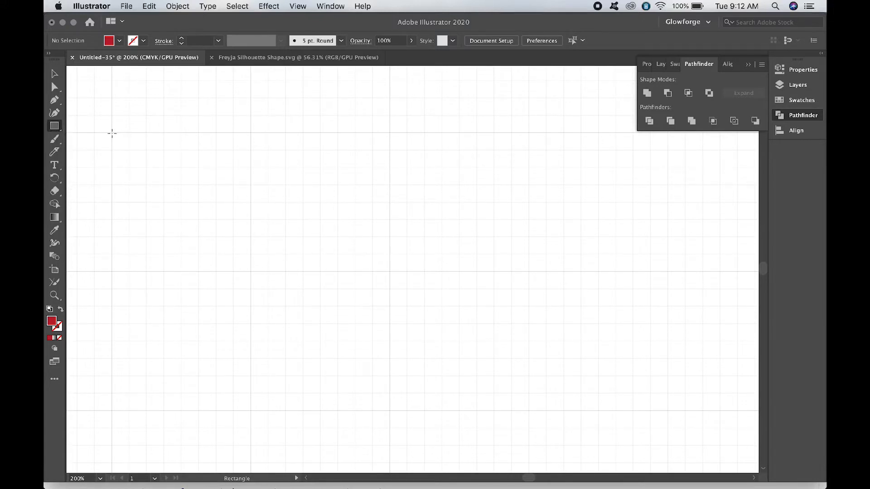
{"action": "mouse_move", "coordinate": [107, 181]}
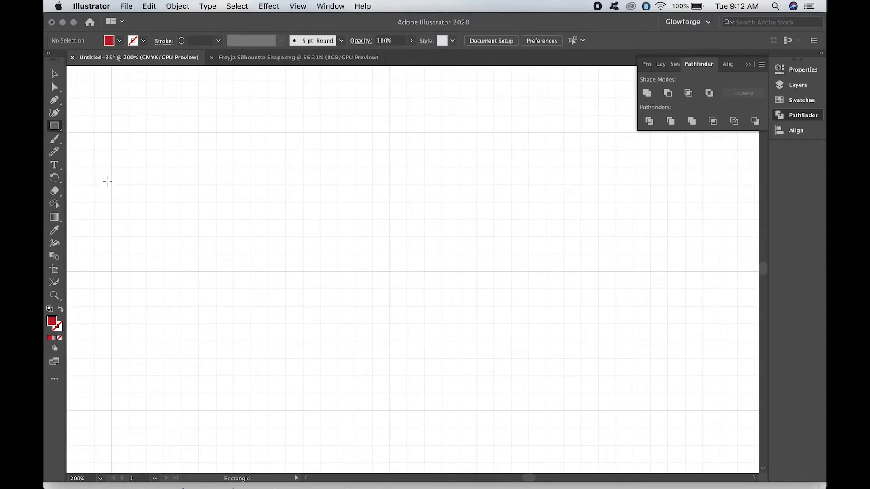
{"action": "mouse_move", "coordinate": [202, 157]}
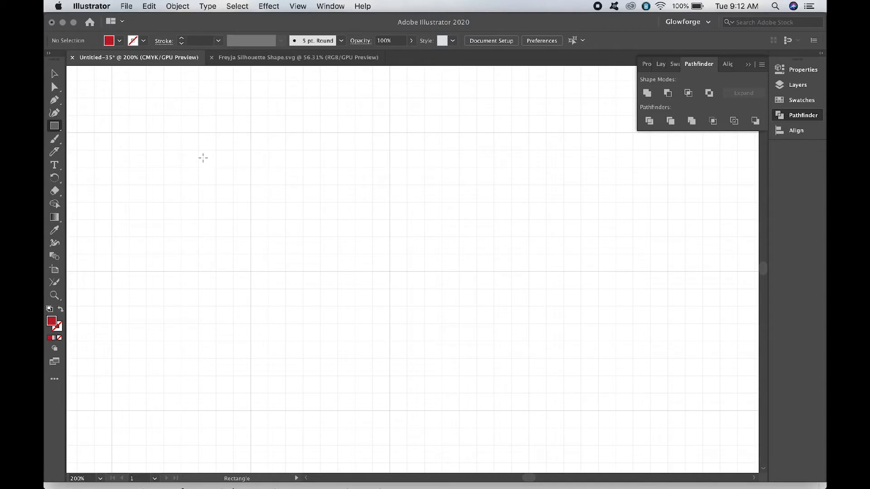
{"action": "mouse_move", "coordinate": [110, 138]}
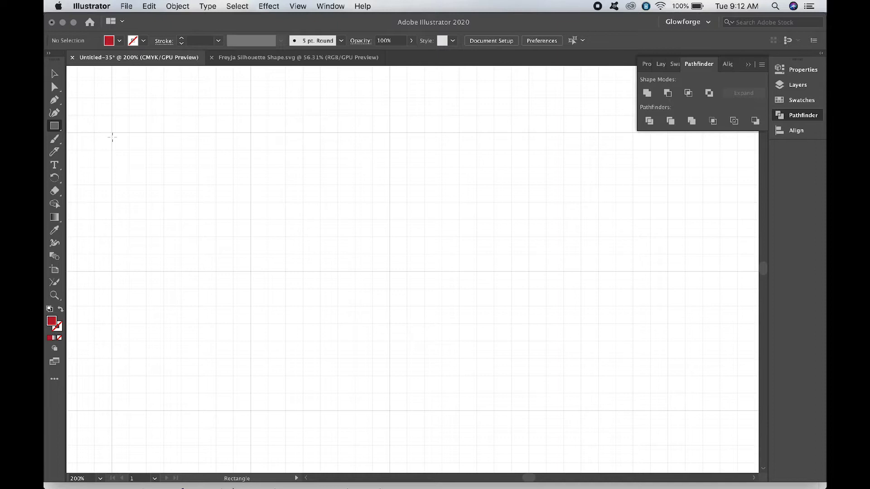
{"action": "mouse_move", "coordinate": [113, 134]}
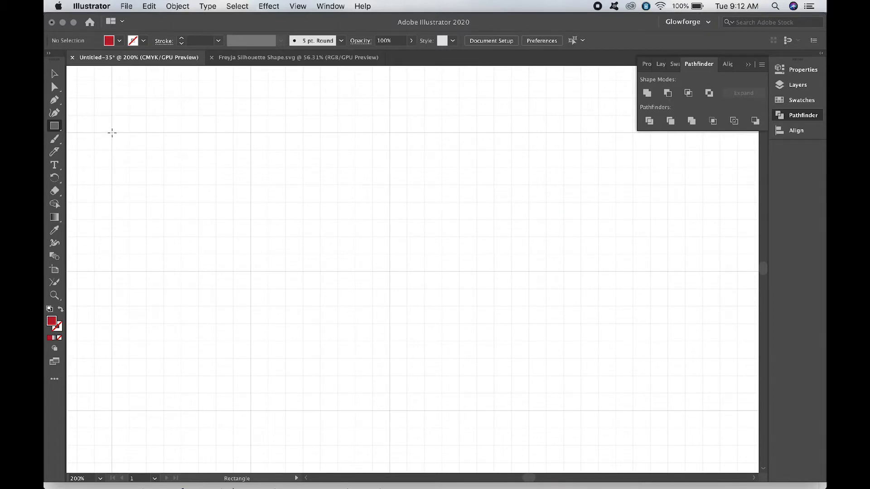
Draw a long thin red bar stretched across the top of the artboard
{"action": "left_click_drag", "start_coordinate": [111, 132], "coordinate": [303, 153]}
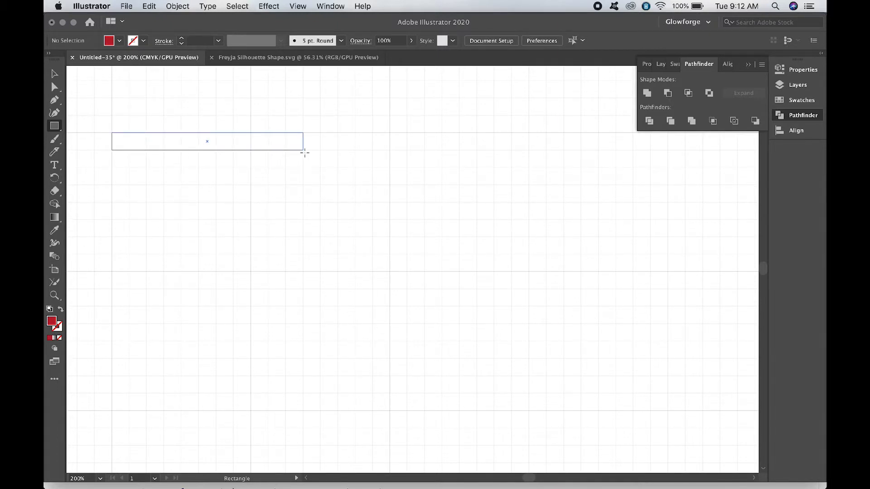
{"action": "left_click_drag", "start_coordinate": [303, 142], "coordinate": [305, 165]}
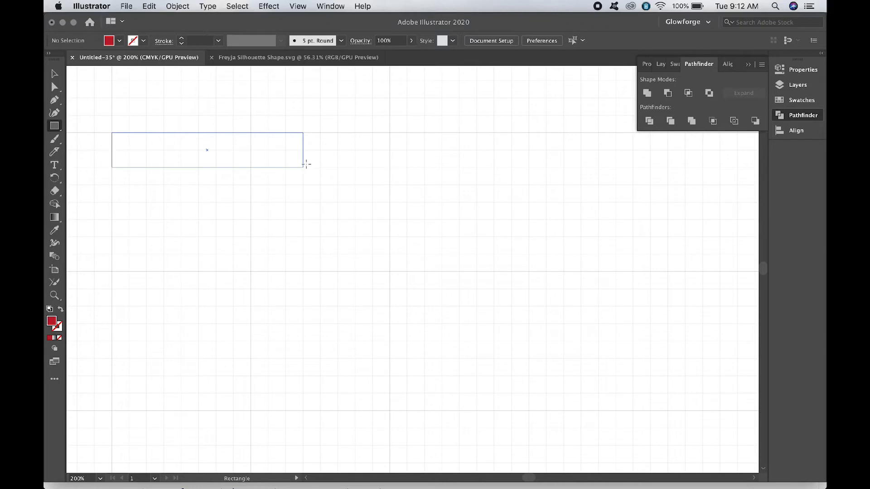
{"action": "left_click_drag", "start_coordinate": [304, 164], "coordinate": [314, 214]}
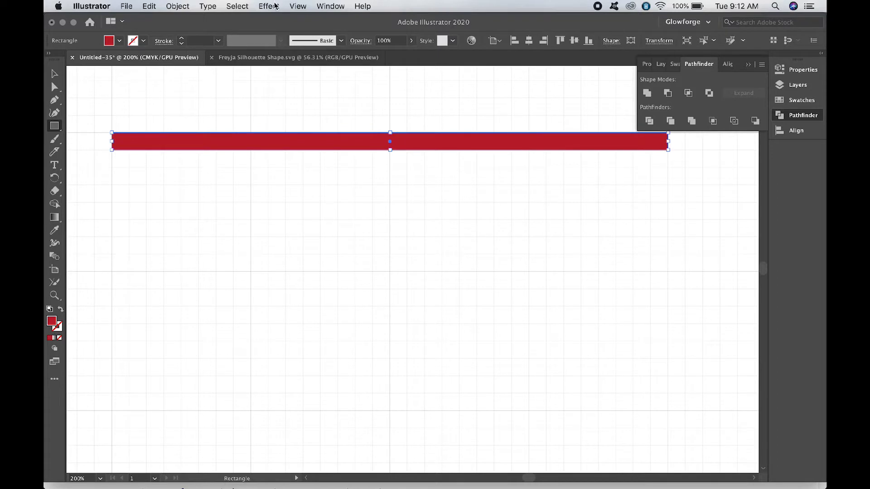
{"action": "left_click", "coordinate": [297, 6]}
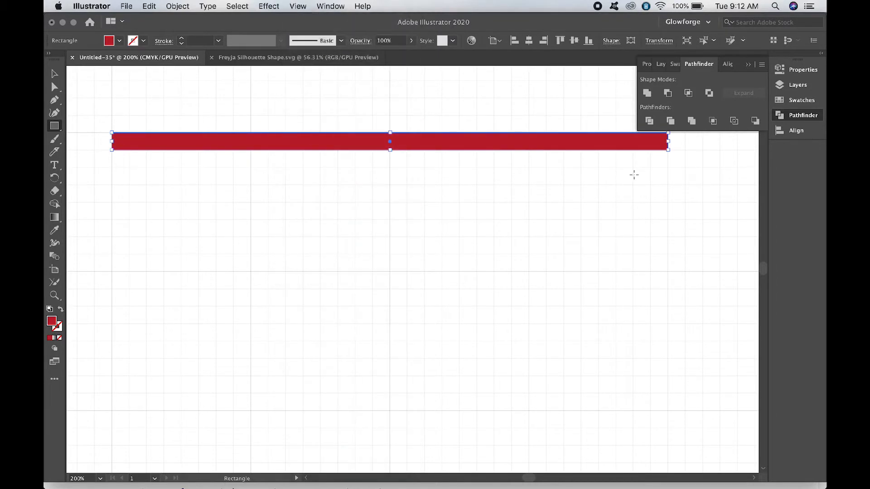
{"action": "mouse_move", "coordinate": [133, 189]}
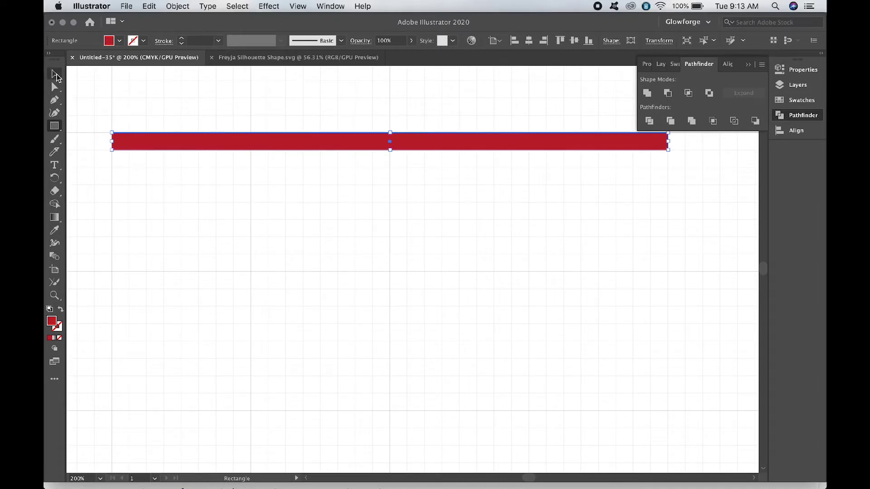
{"action": "mouse_move", "coordinate": [111, 168]}
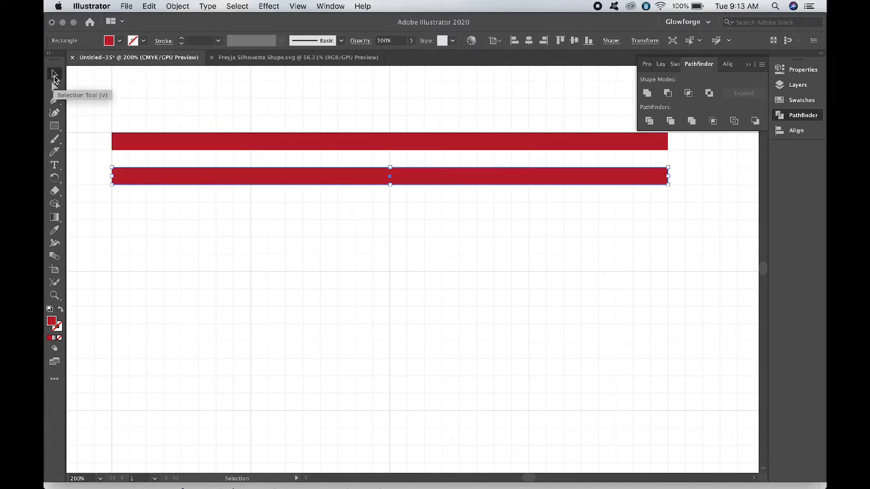
Copy the red bar downward with the Selection tool into four stacked stripes
{"action": "left_click", "coordinate": [100, 120]}
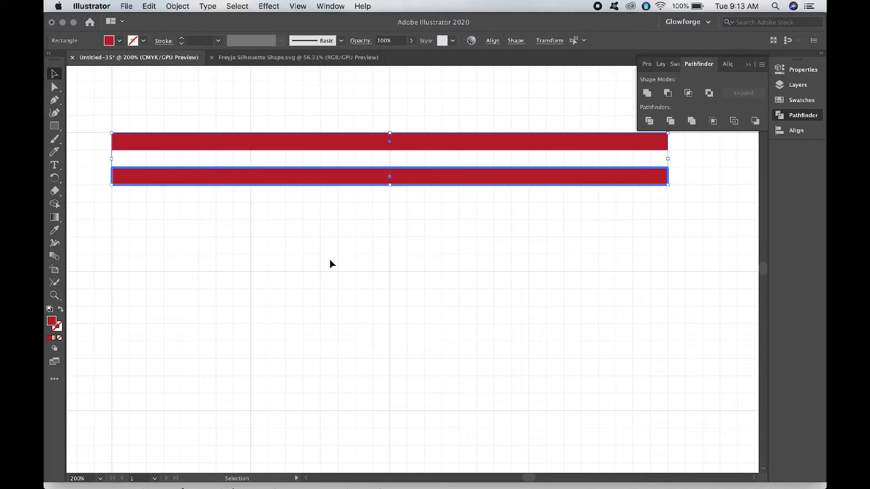
{"action": "mouse_move", "coordinate": [323, 274]}
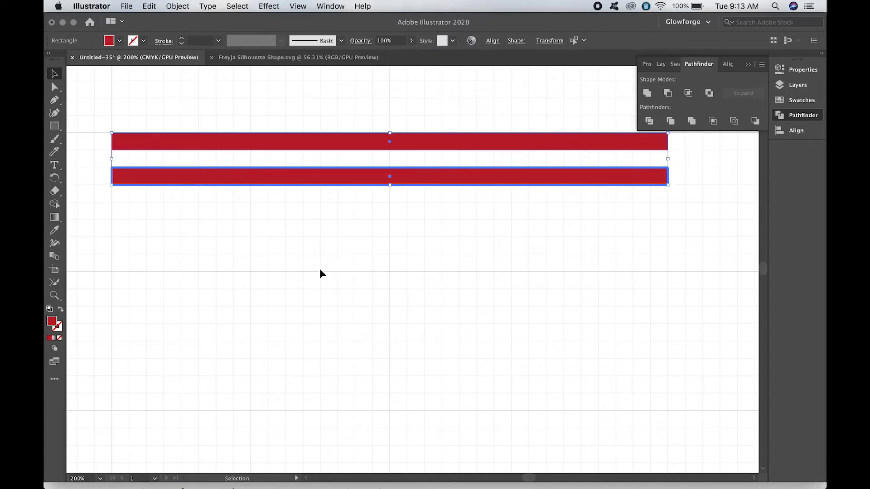
{"action": "left_click", "coordinate": [149, 6]}
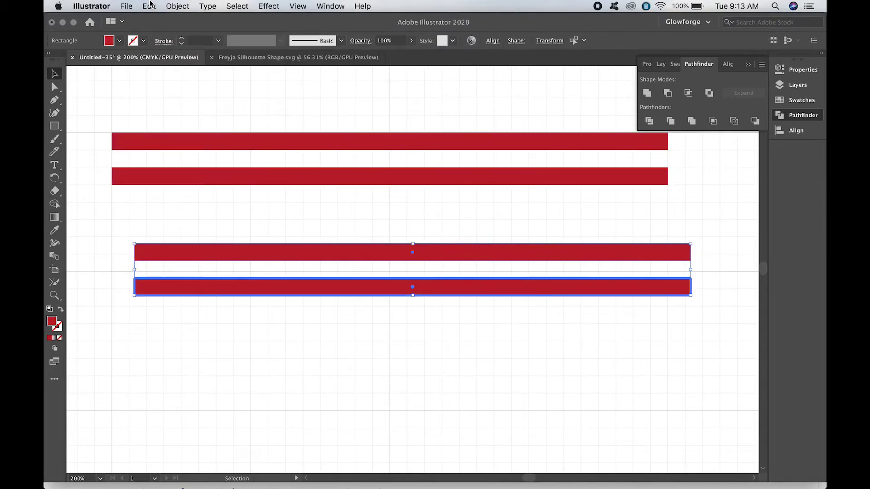
{"action": "left_click", "coordinate": [148, 6]}
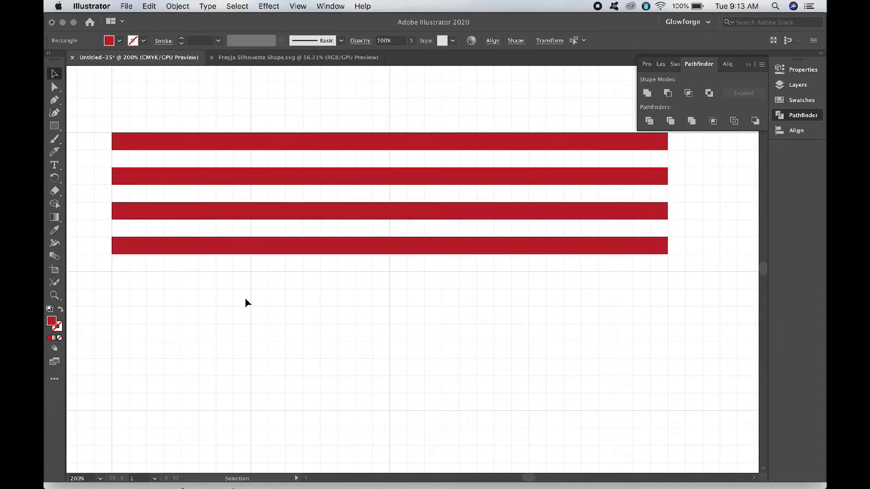
{"action": "left_click", "coordinate": [225, 291]}
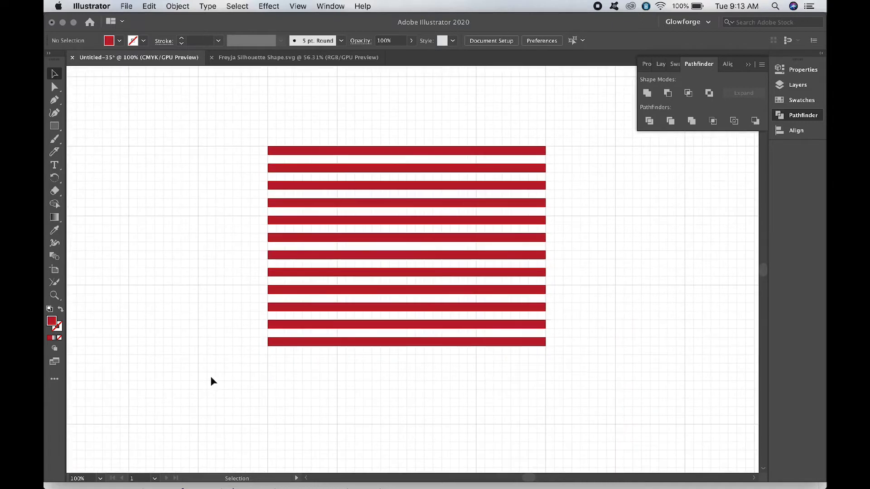
{"action": "mouse_move", "coordinate": [199, 332]}
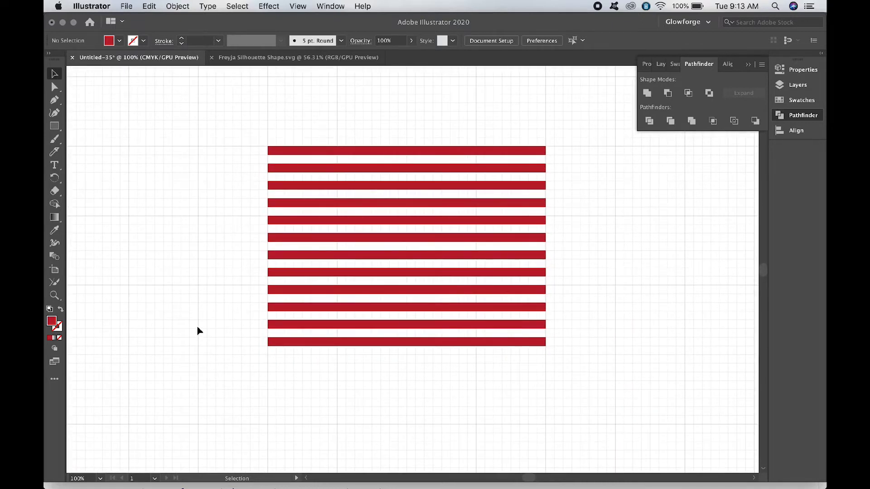
{"action": "mouse_move", "coordinate": [239, 290]}
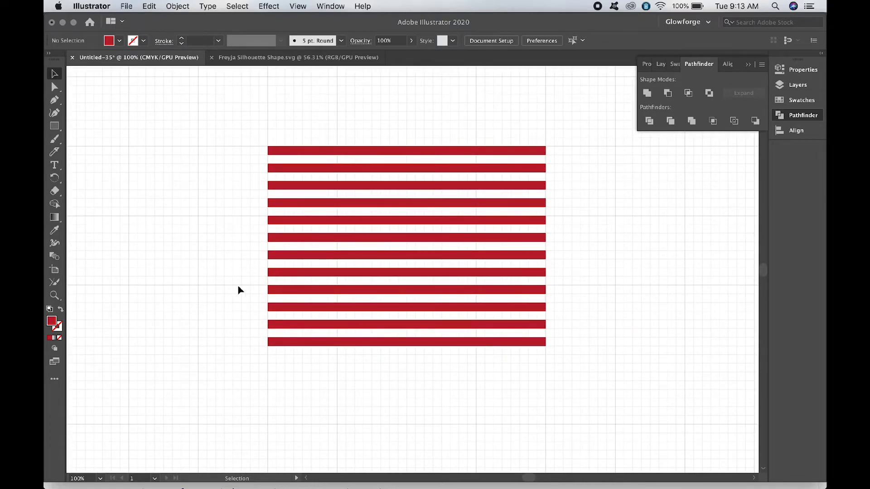
{"action": "mouse_move", "coordinate": [348, 140]}
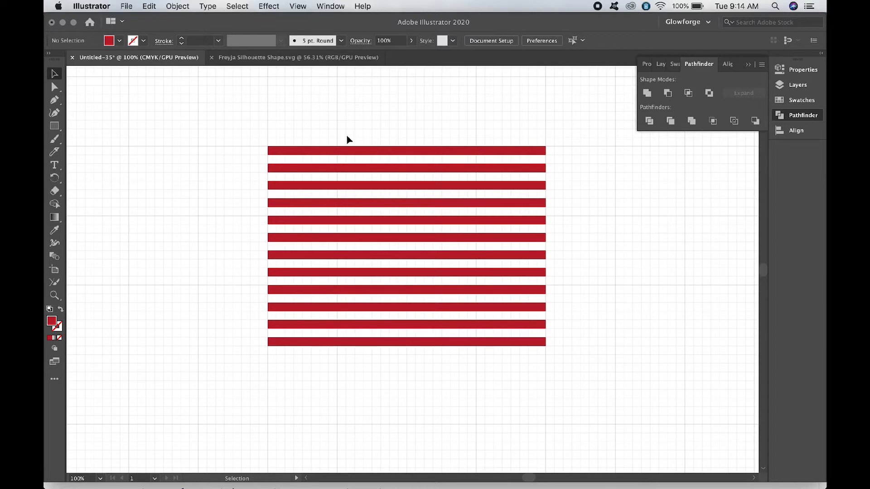
Copy the bottom stripes below the block to reach eighteen evenly spaced red stripes
{"action": "left_click", "coordinate": [406, 151]}
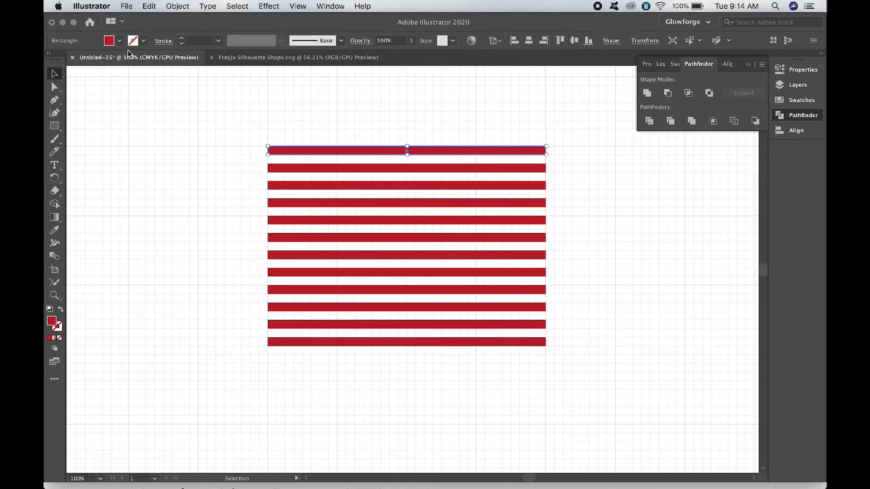
{"action": "mouse_move", "coordinate": [121, 44]}
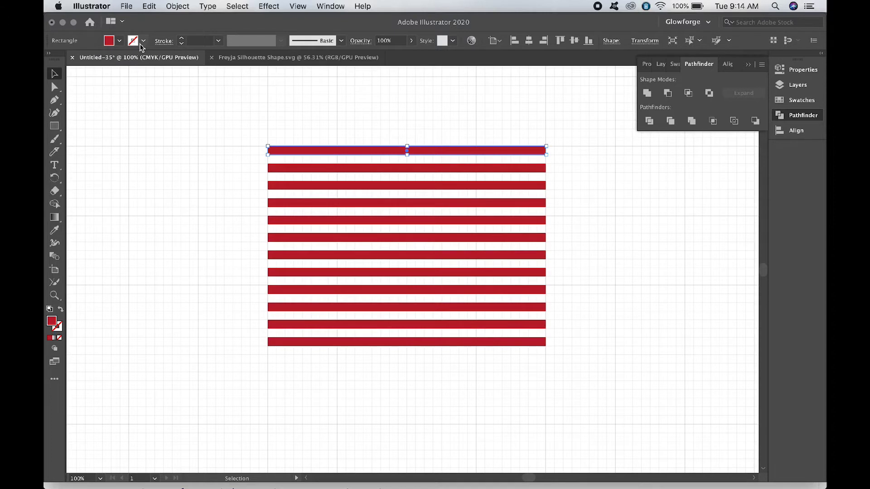
{"action": "mouse_move", "coordinate": [120, 44]}
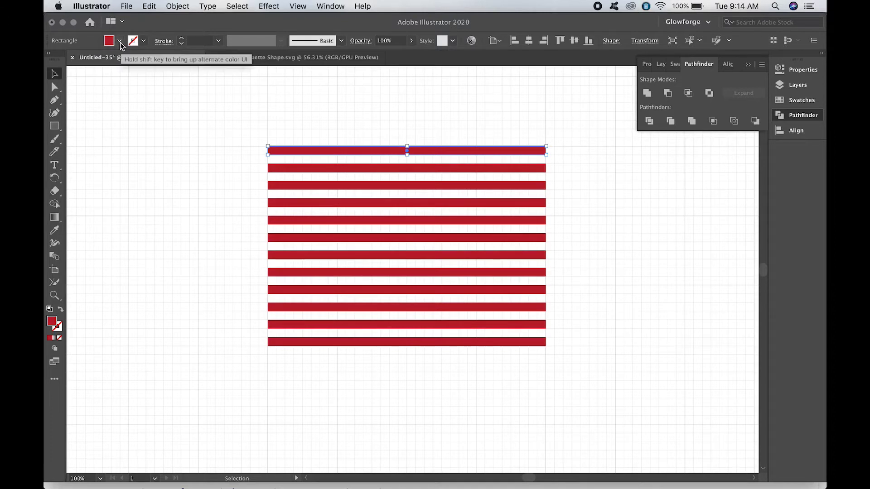
{"action": "left_click", "coordinate": [120, 41]}
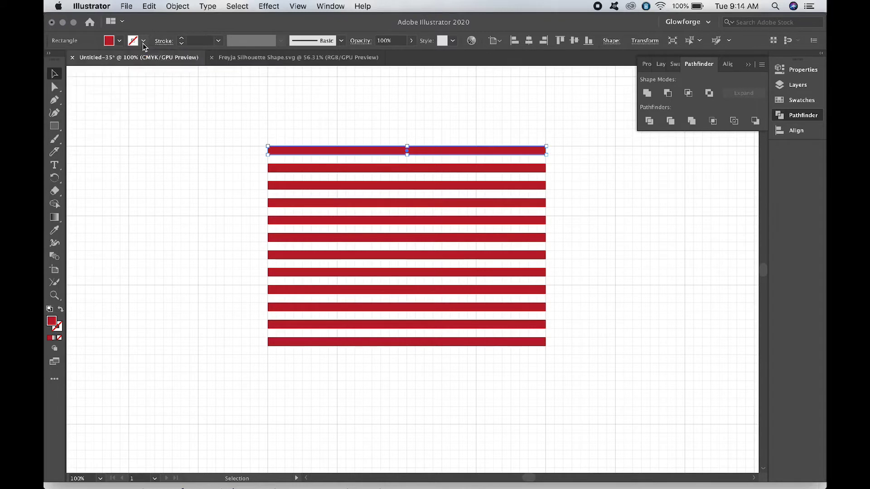
{"action": "mouse_move", "coordinate": [347, 346]}
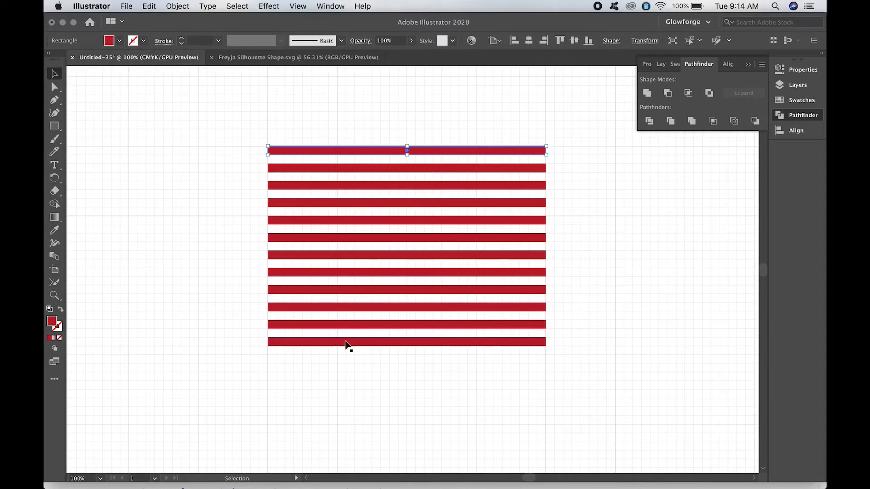
{"action": "left_click", "coordinate": [233, 152]}
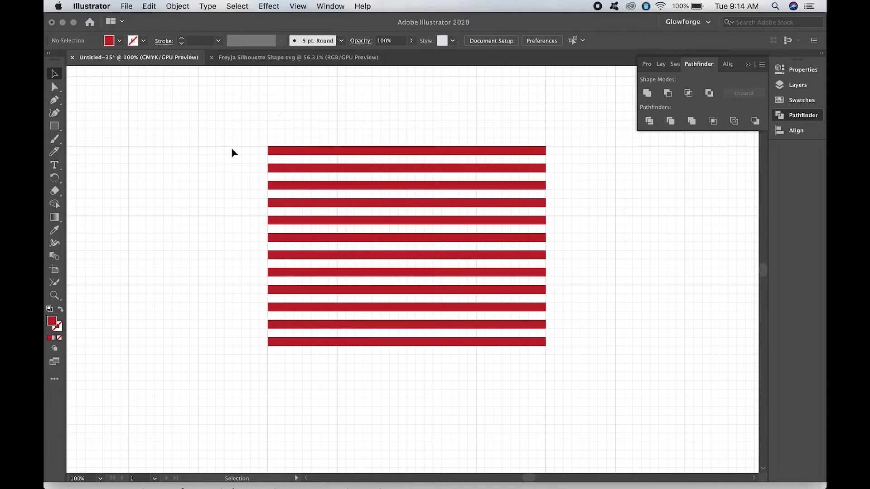
{"action": "mouse_move", "coordinate": [243, 127]}
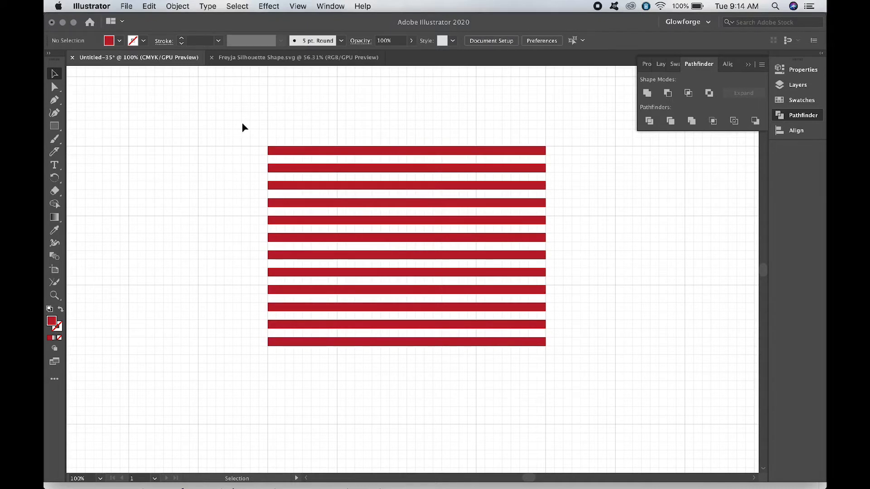
{"action": "mouse_move", "coordinate": [250, 295]}
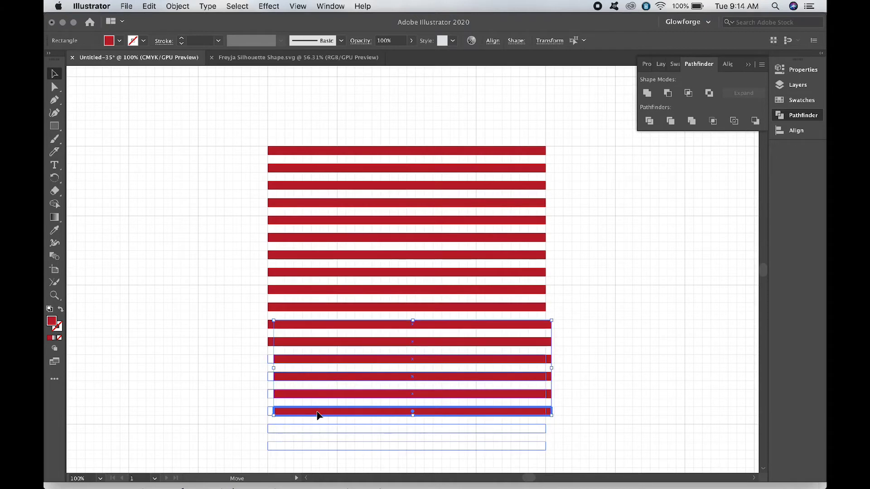
{"action": "left_click", "coordinate": [216, 393]}
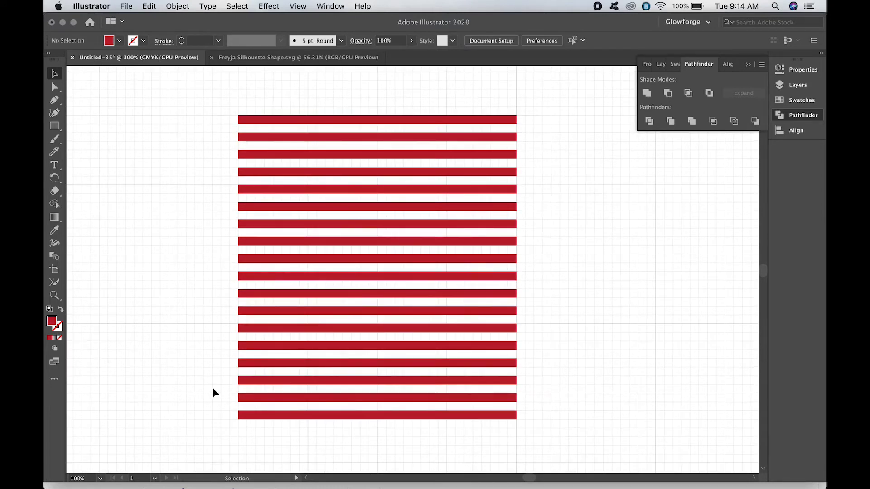
{"action": "mouse_move", "coordinate": [196, 329]}
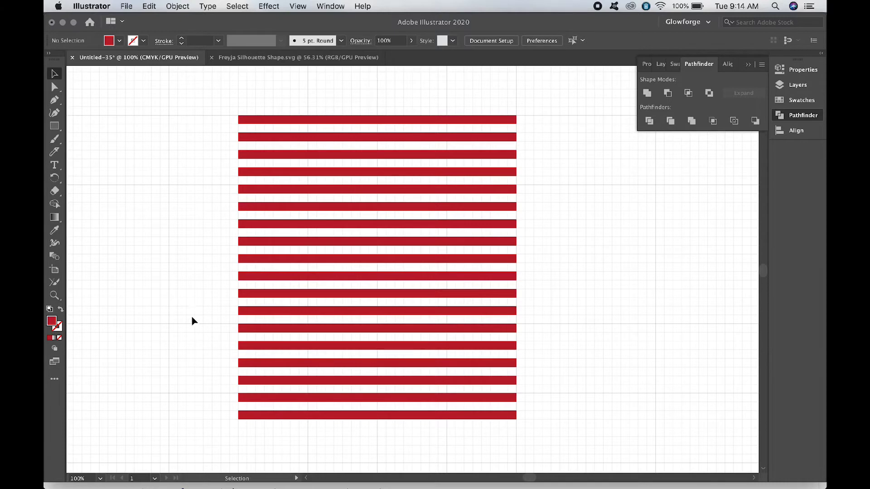
{"action": "mouse_move", "coordinate": [190, 301]}
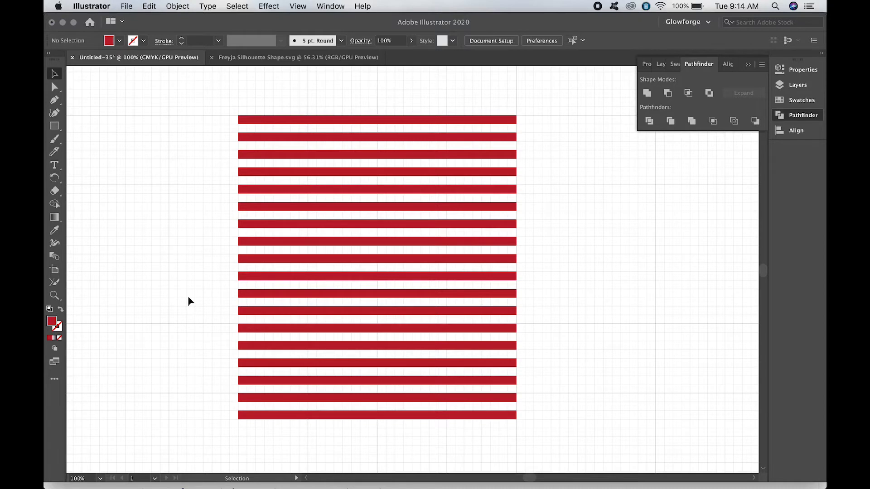
{"action": "mouse_move", "coordinate": [216, 105]}
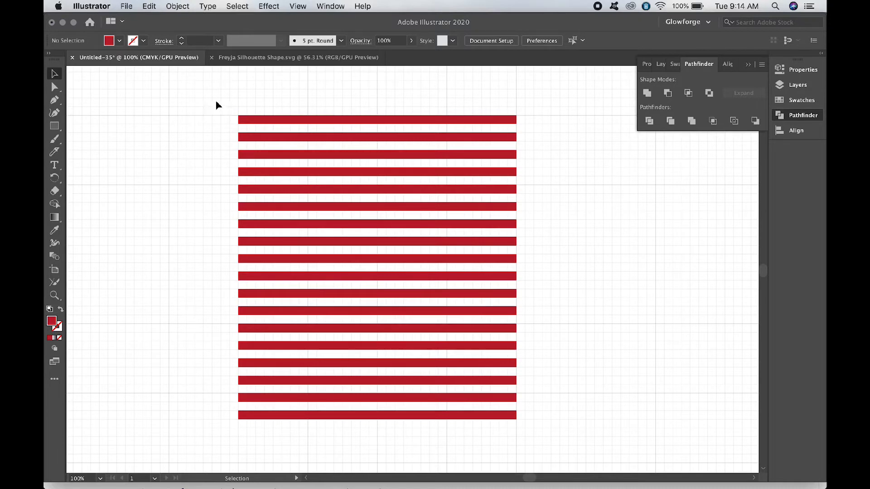
{"action": "mouse_move", "coordinate": [258, 57]}
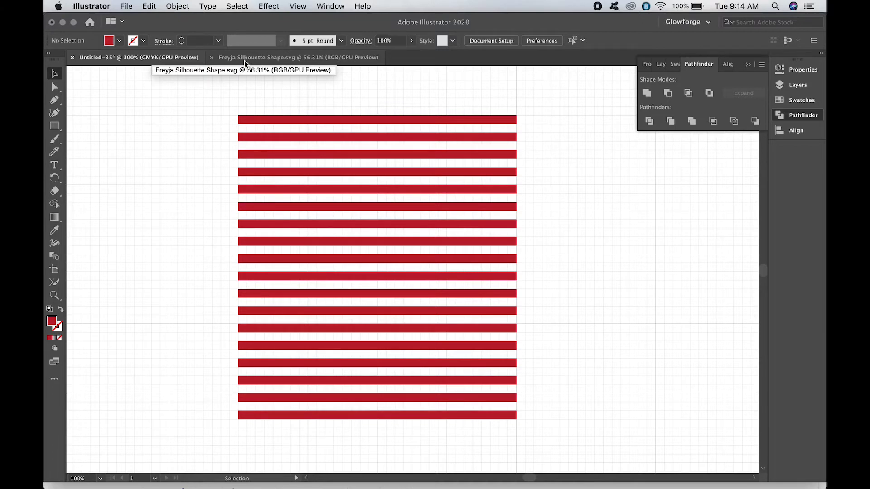
Switch to the Freyja Silhouette Shape document and back to the striped artwork
{"action": "left_click", "coordinate": [298, 57]}
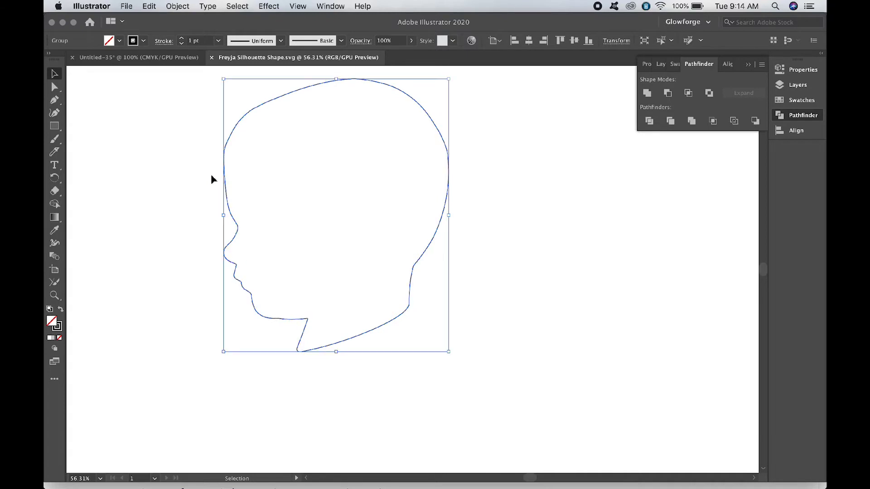
{"action": "left_click", "coordinate": [136, 57]}
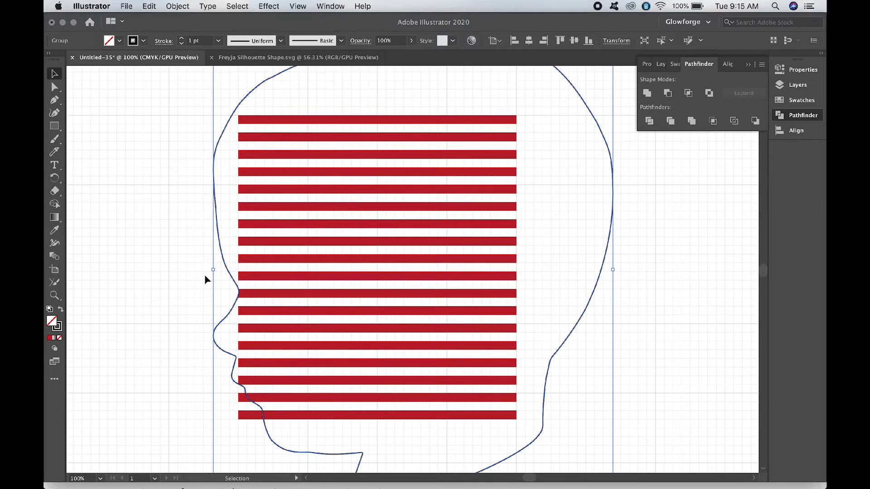
{"action": "mouse_move", "coordinate": [213, 270]}
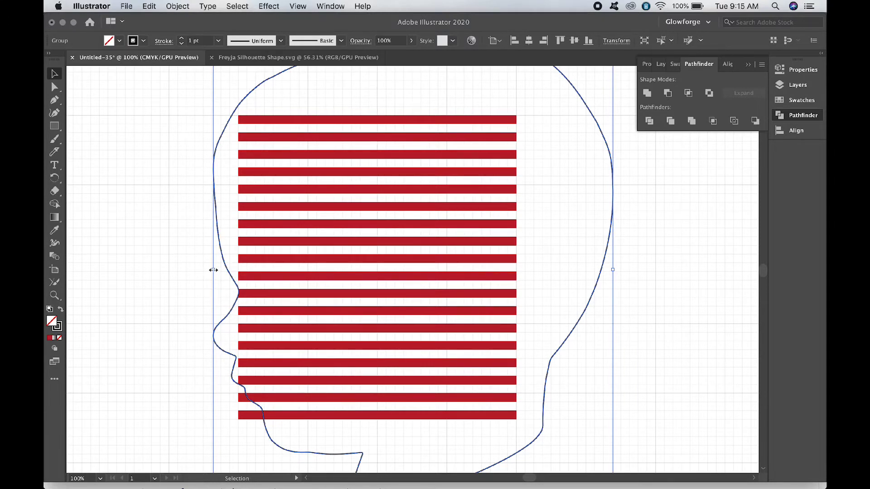
{"action": "mouse_move", "coordinate": [647, 305]}
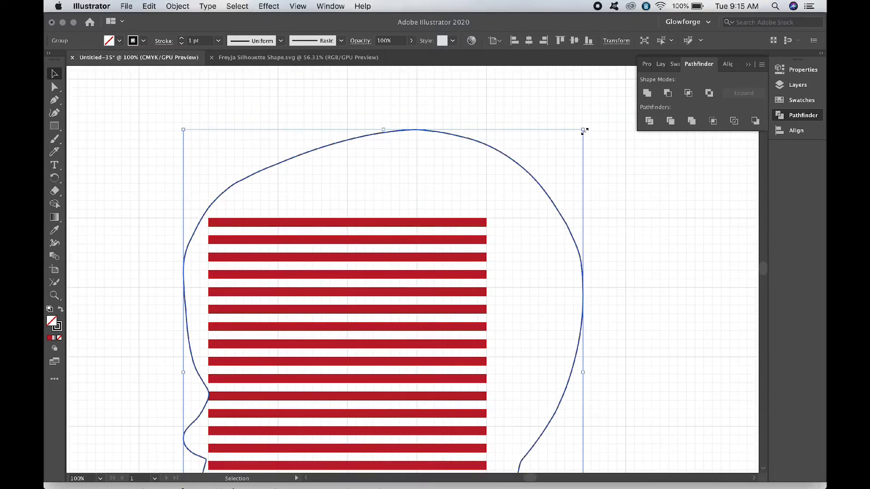
{"action": "mouse_move", "coordinate": [557, 136]}
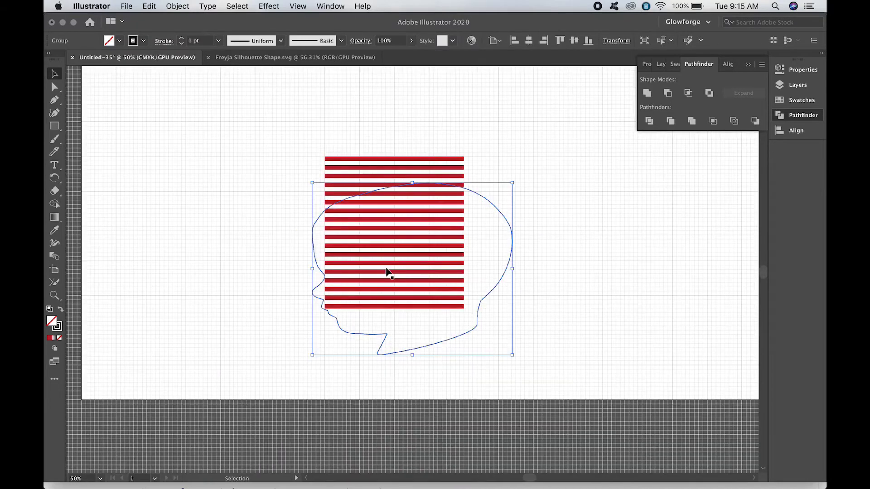
{"action": "mouse_move", "coordinate": [563, 298]}
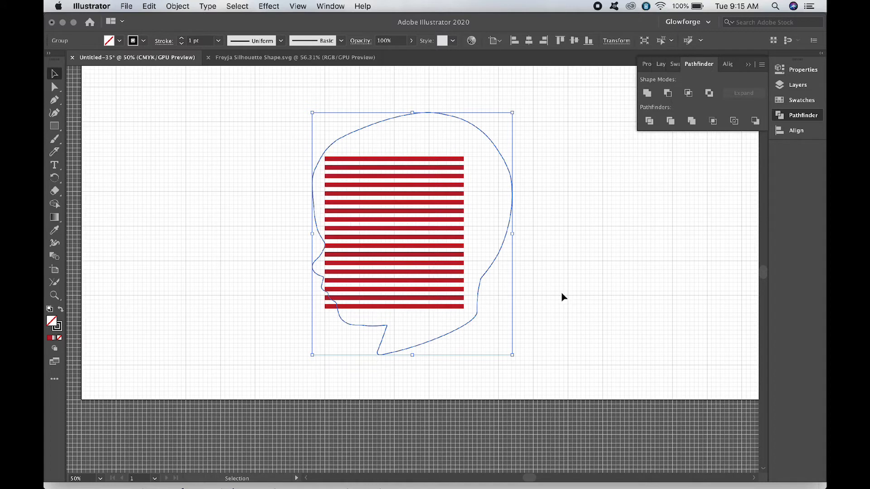
{"action": "mouse_move", "coordinate": [412, 112]}
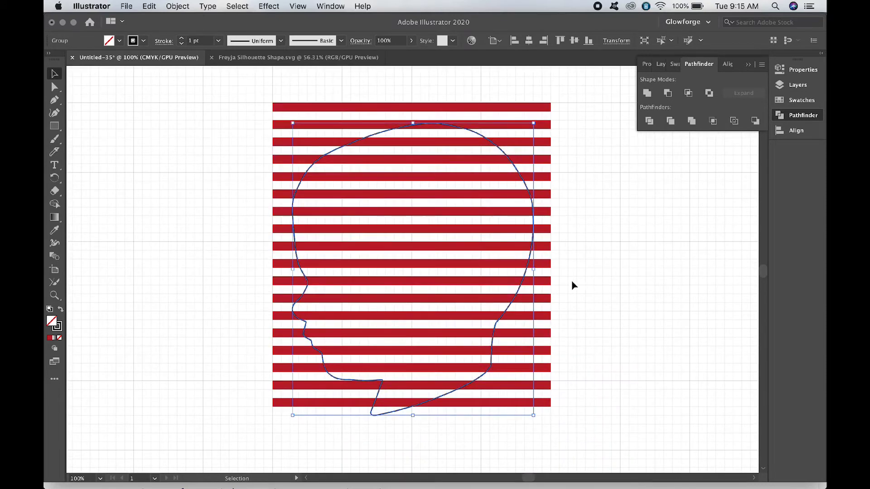
{"action": "mouse_move", "coordinate": [534, 254]}
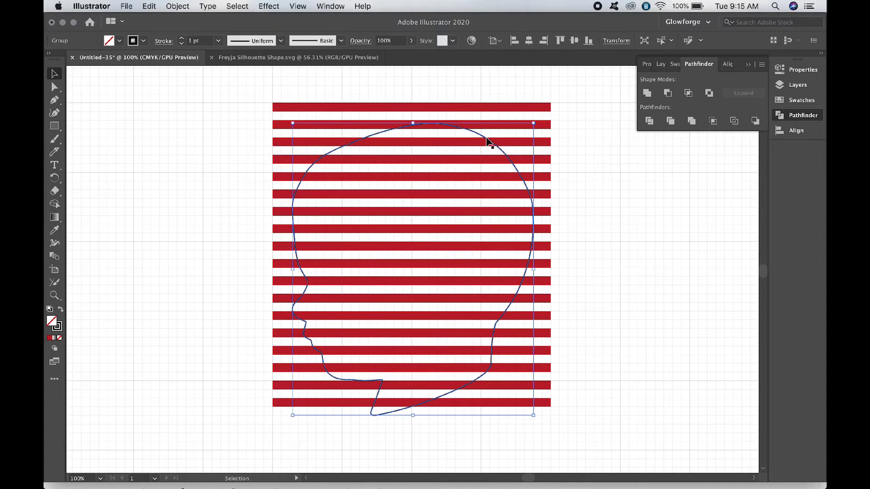
{"action": "mouse_move", "coordinate": [377, 417]}
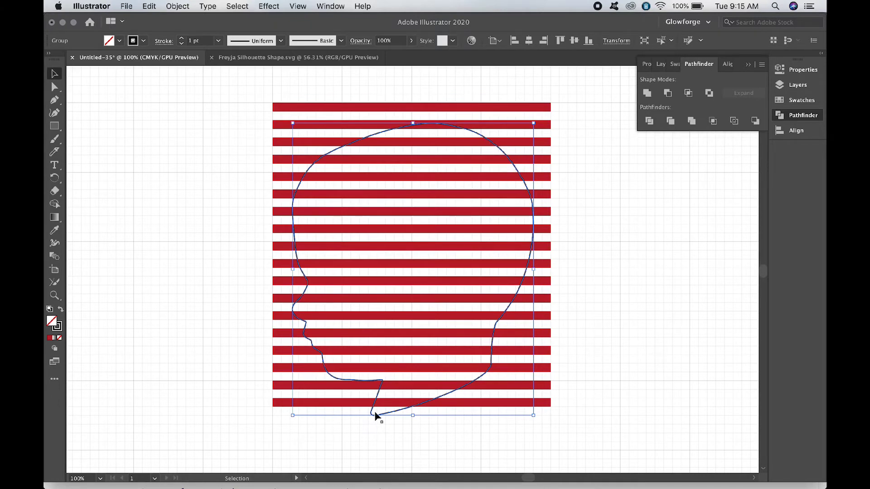
{"action": "mouse_move", "coordinate": [378, 422]}
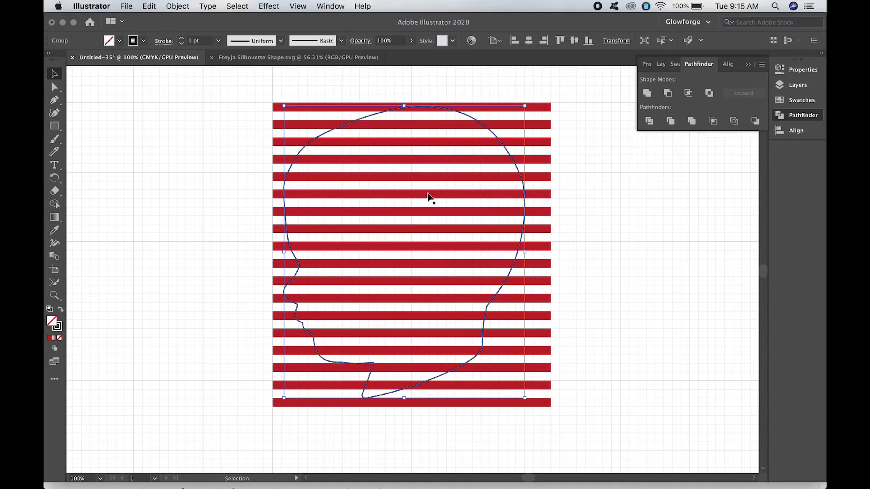
{"action": "mouse_move", "coordinate": [413, 433]}
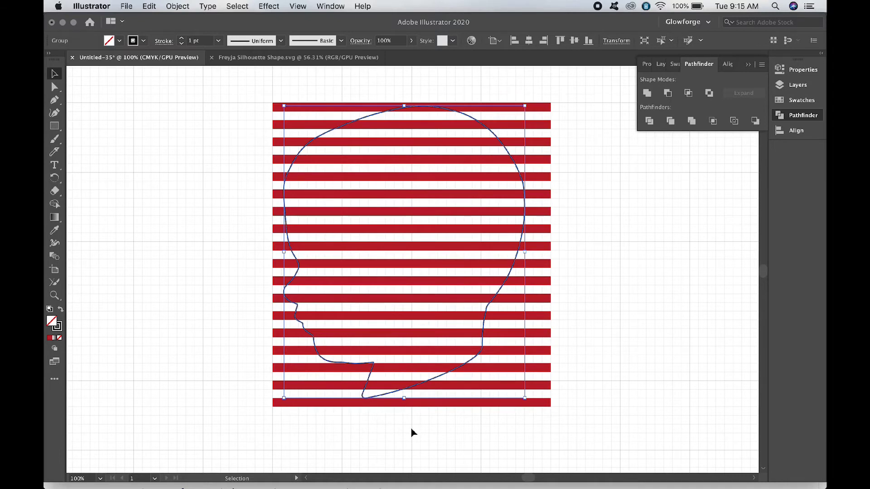
{"action": "mouse_move", "coordinate": [403, 398]}
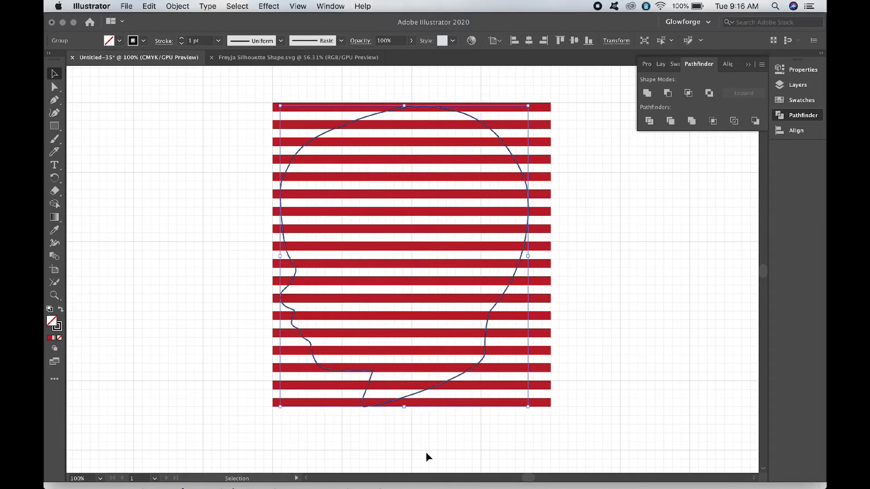
Adjust the view after scaling the stripes and outline, then deselect everything
{"action": "left_click", "coordinate": [297, 6]}
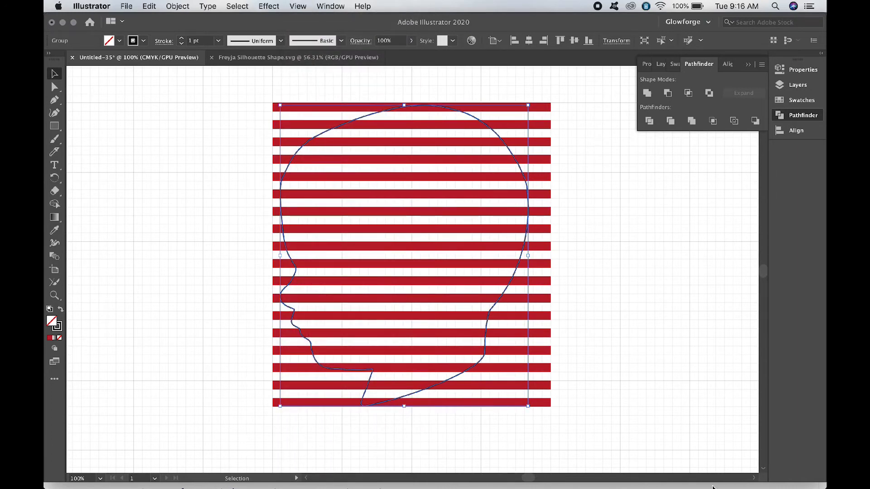
{"action": "left_click", "coordinate": [636, 349]}
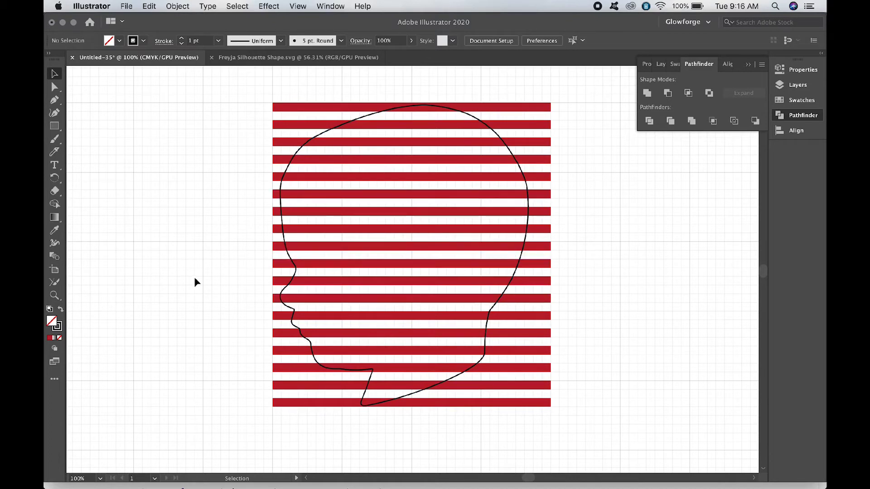
{"action": "mouse_move", "coordinate": [597, 362]}
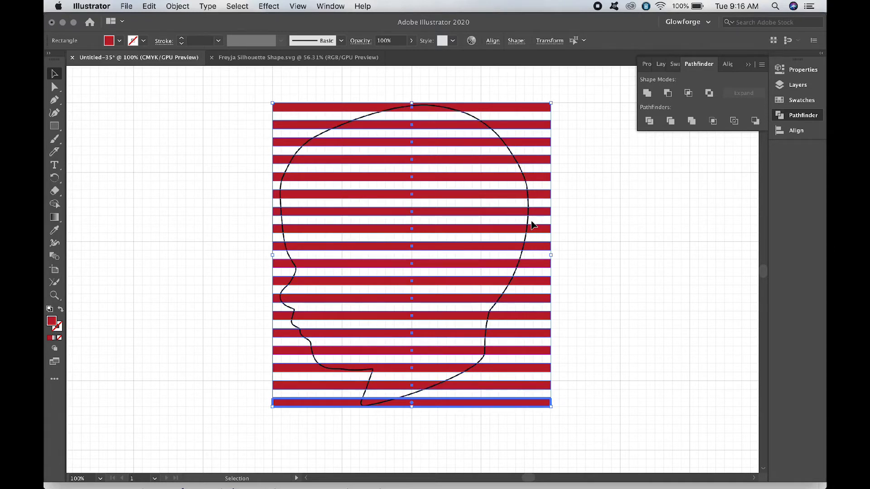
{"action": "mouse_move", "coordinate": [676, 177]}
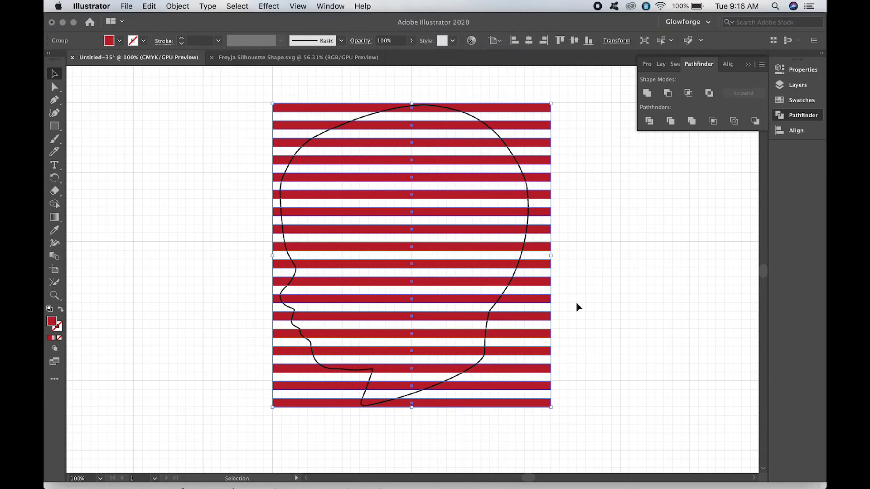
{"action": "left_click", "coordinate": [581, 308]}
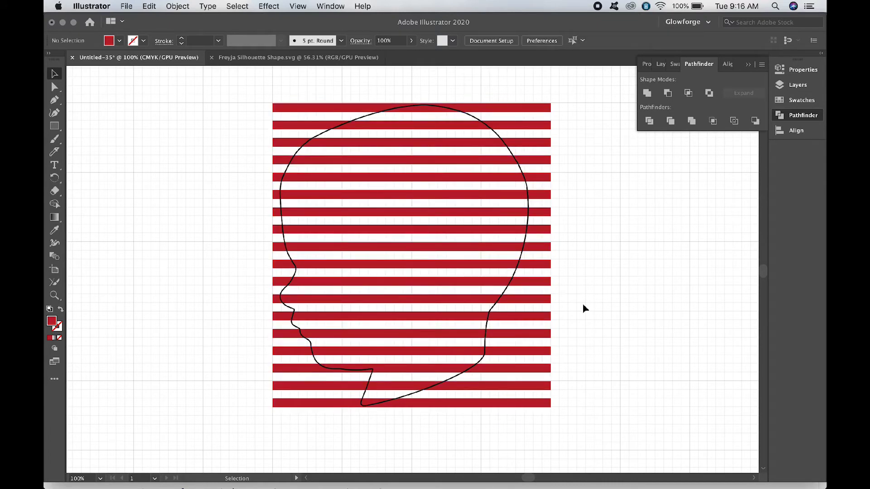
{"action": "mouse_move", "coordinate": [579, 310]}
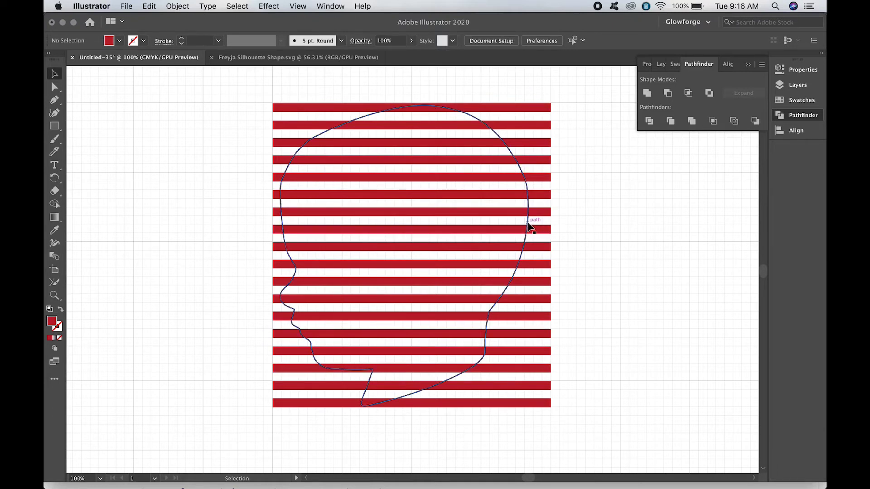
Select the head outline and swap fill and stroke to make it solid black
{"action": "left_click", "coordinate": [529, 230]}
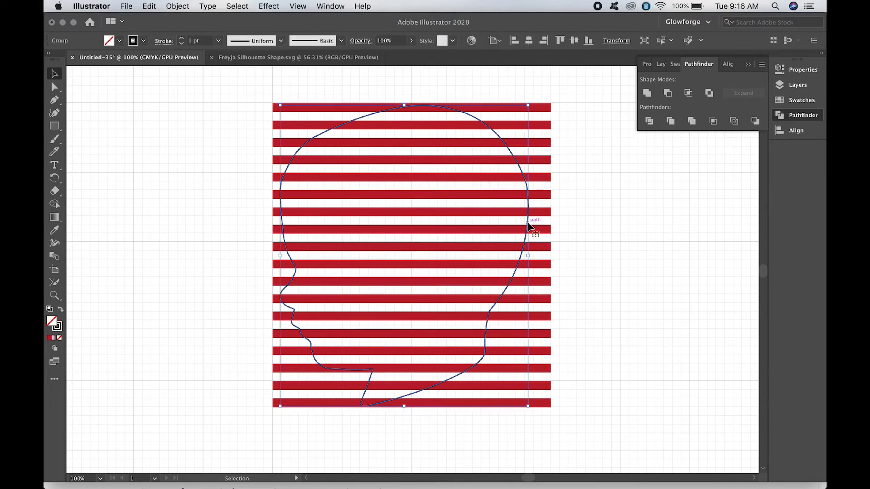
{"action": "mouse_move", "coordinate": [637, 247]}
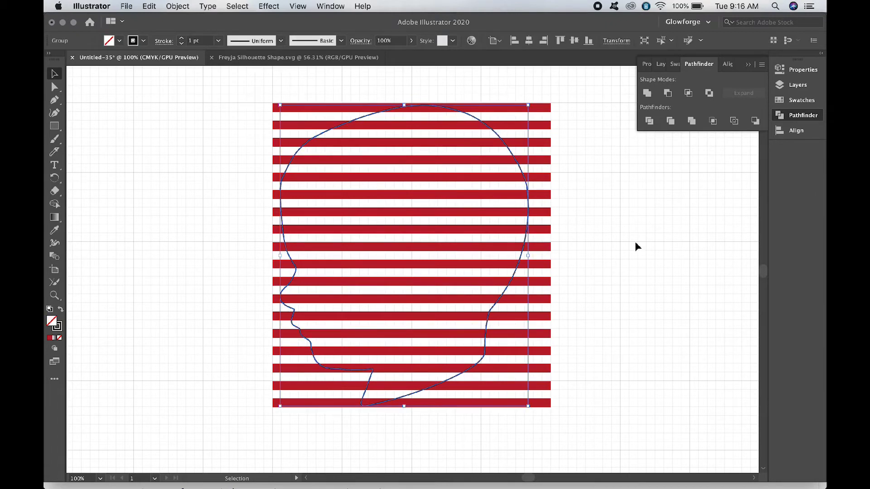
{"action": "mouse_move", "coordinate": [599, 246]}
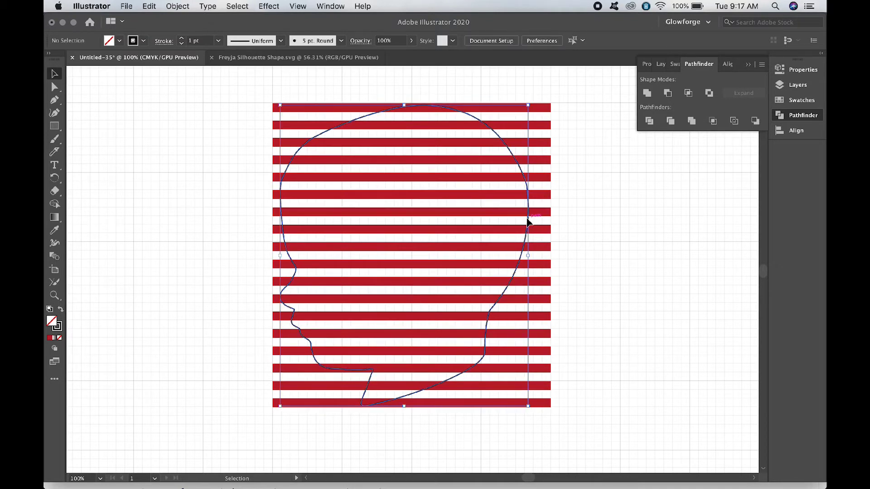
{"action": "left_click", "coordinate": [528, 222]}
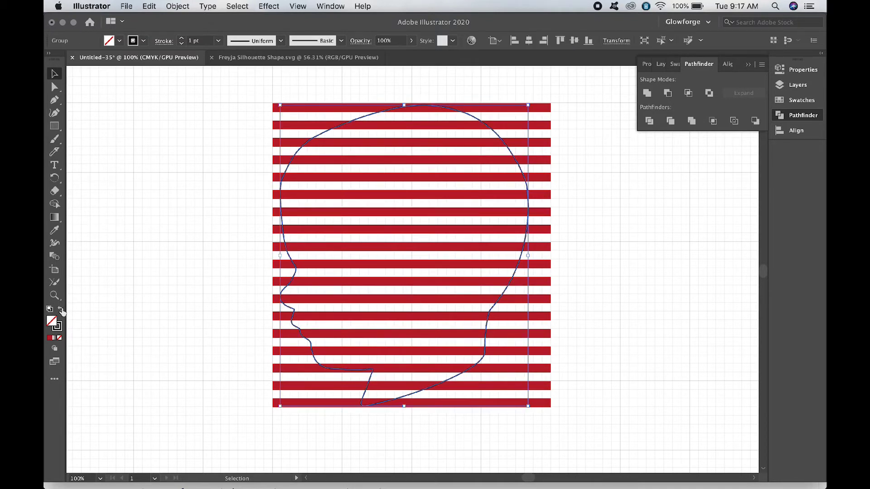
{"action": "mouse_move", "coordinate": [62, 313]}
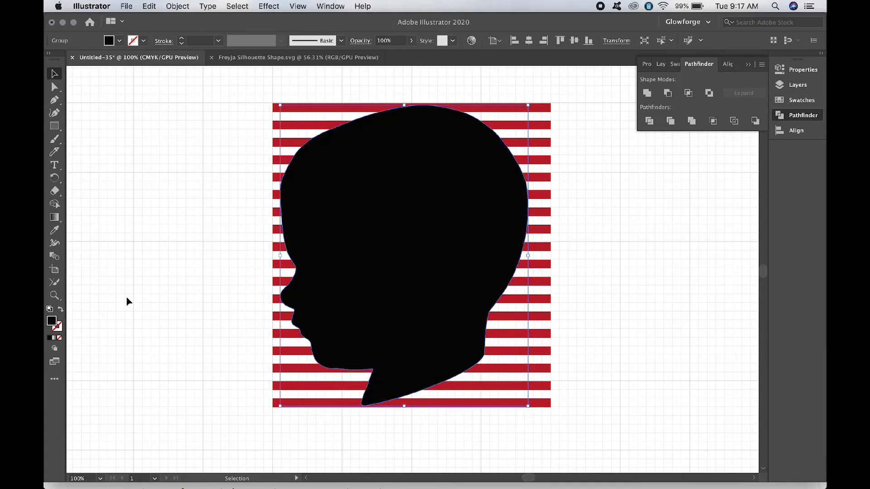
{"action": "left_click", "coordinate": [175, 312]}
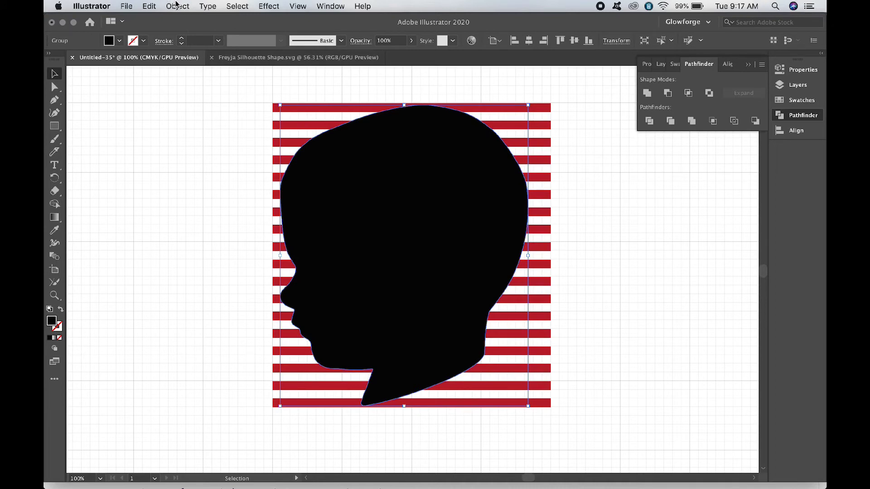
{"action": "mouse_move", "coordinate": [177, 7]}
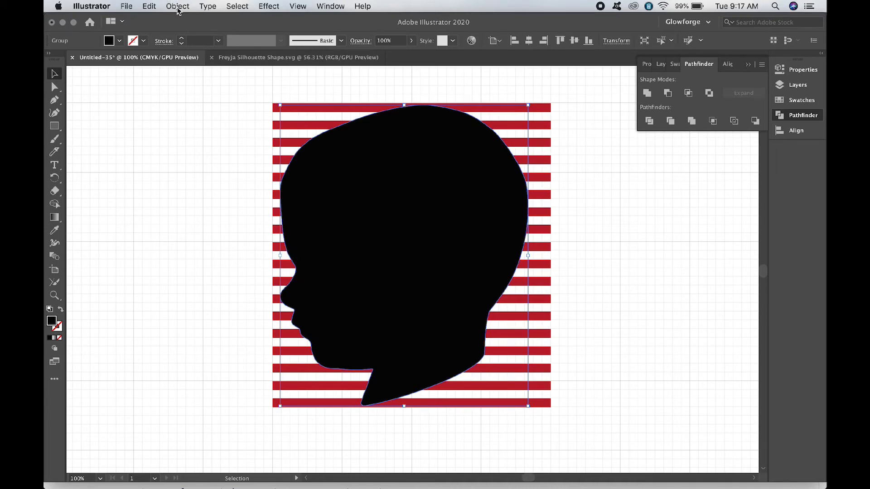
Crop the red stripes to the head silhouette with Pathfinder and select the result
{"action": "left_click", "coordinate": [177, 6]}
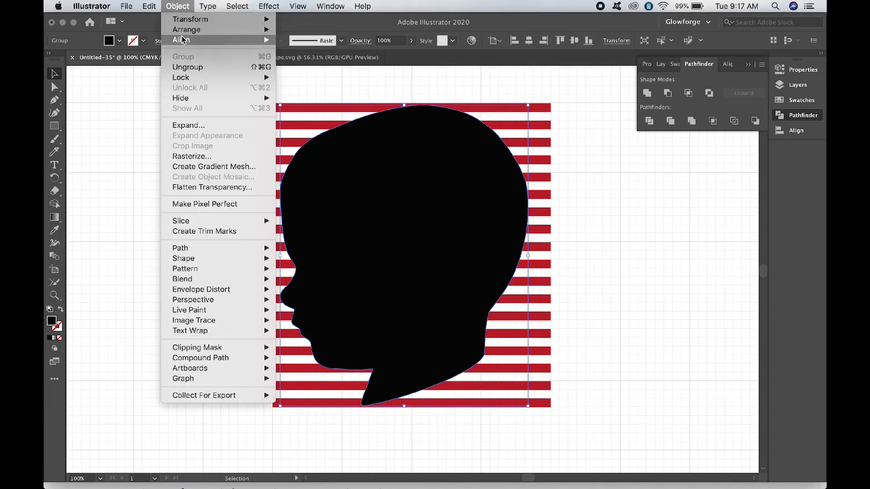
{"action": "left_click", "coordinate": [193, 186]}
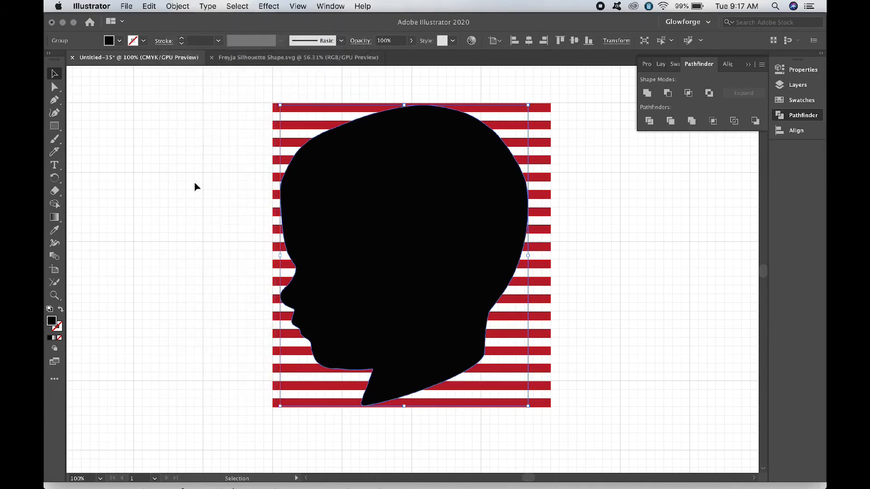
{"action": "left_click", "coordinate": [194, 187]}
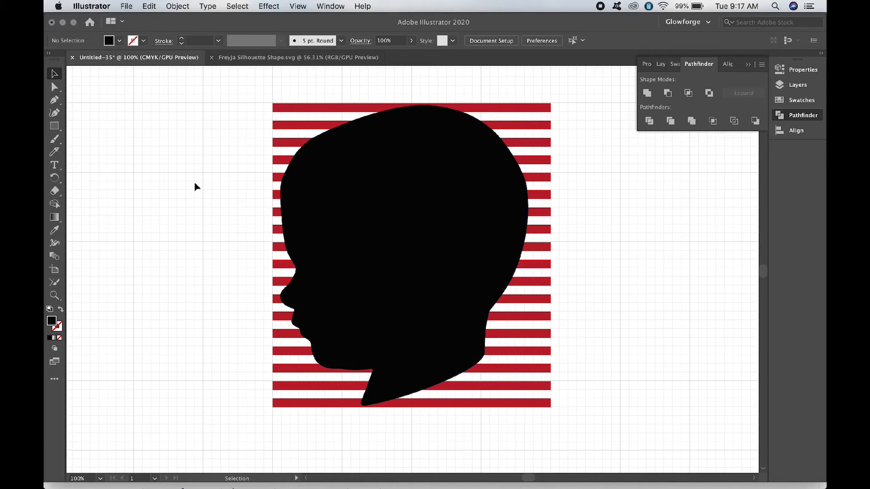
{"action": "mouse_move", "coordinate": [254, 103]}
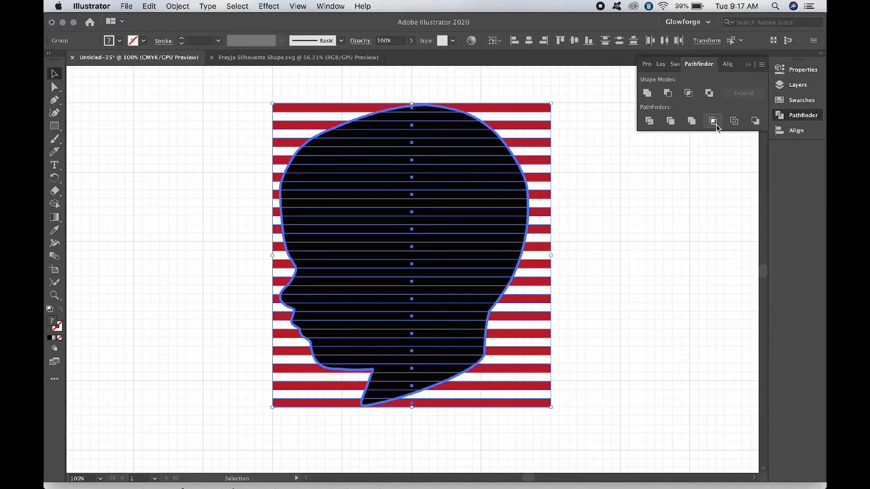
{"action": "mouse_move", "coordinate": [713, 121]}
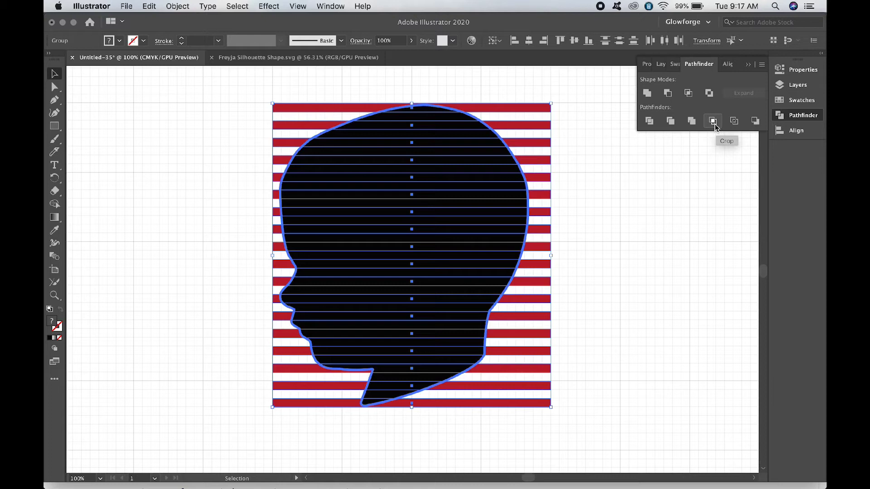
{"action": "left_click", "coordinate": [714, 121]}
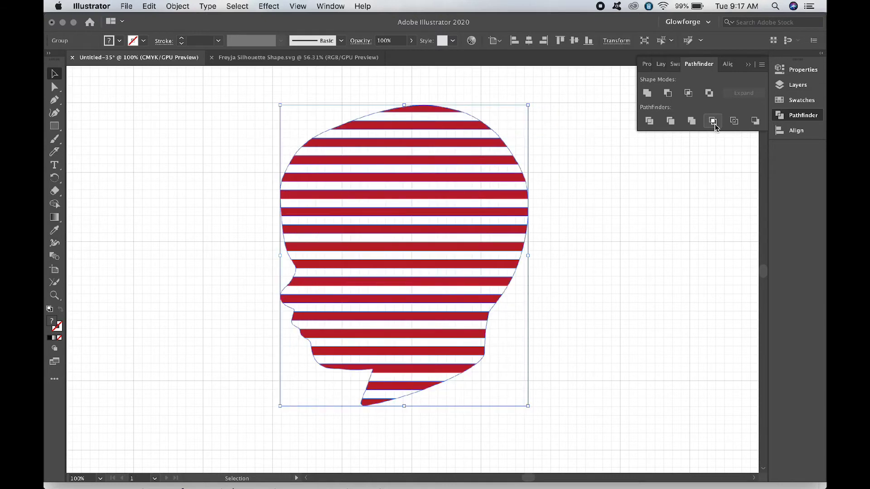
{"action": "mouse_move", "coordinate": [669, 271]}
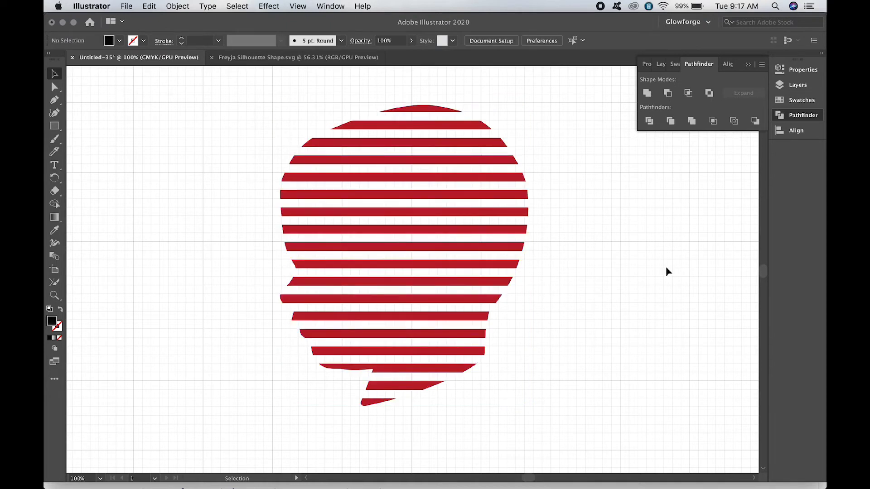
{"action": "mouse_move", "coordinate": [513, 261]}
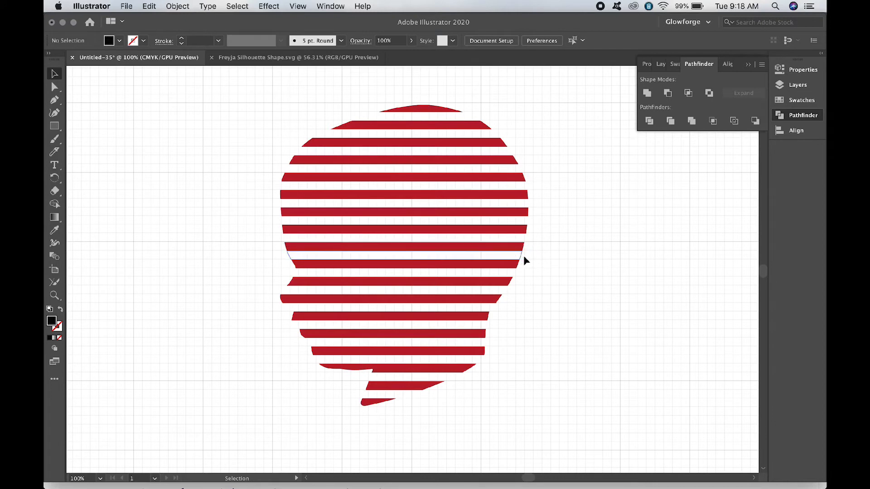
{"action": "left_click", "coordinate": [469, 220]}
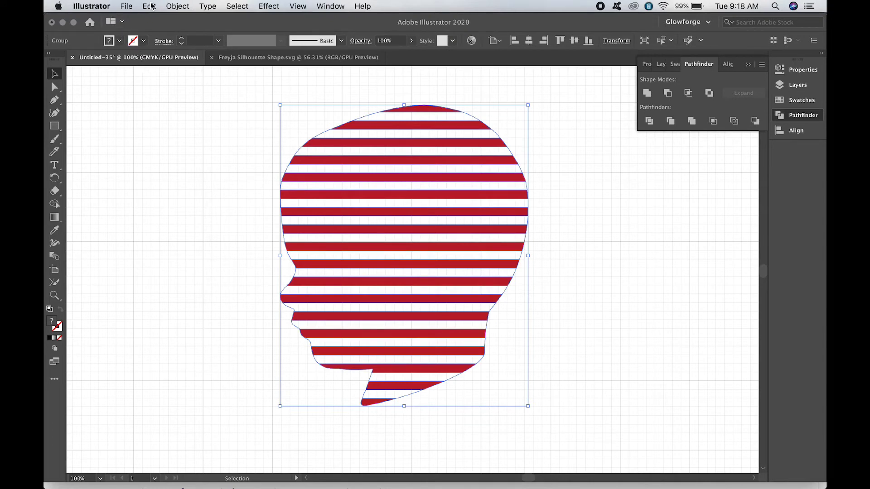
Try a black outline on the striped head, then paste the silhouette copy in front
{"action": "left_click", "coordinate": [149, 7]}
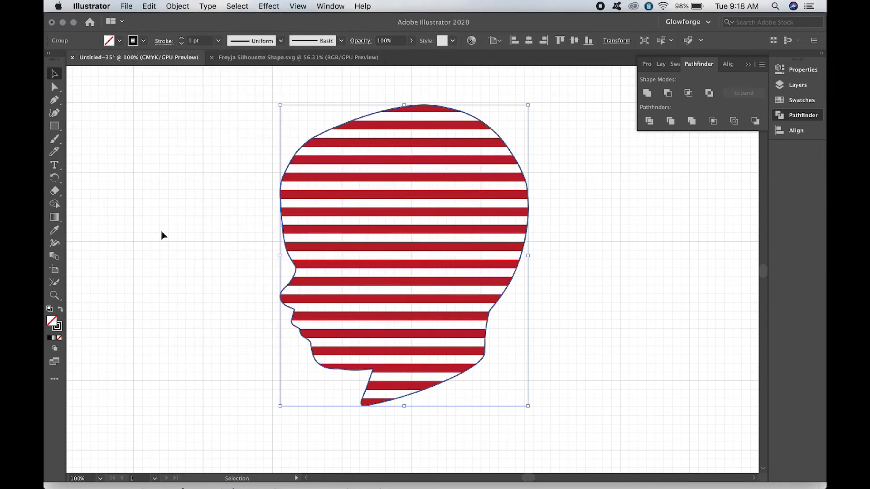
{"action": "left_click", "coordinate": [164, 235]}
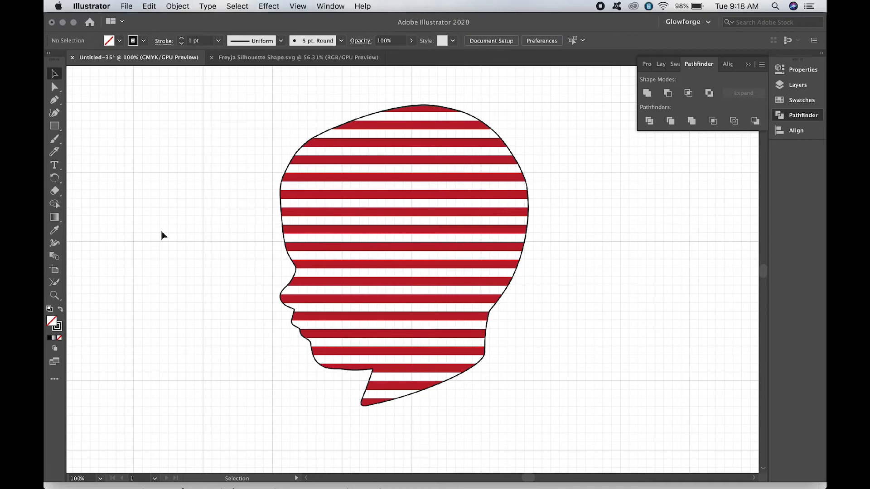
{"action": "mouse_move", "coordinate": [282, 204]}
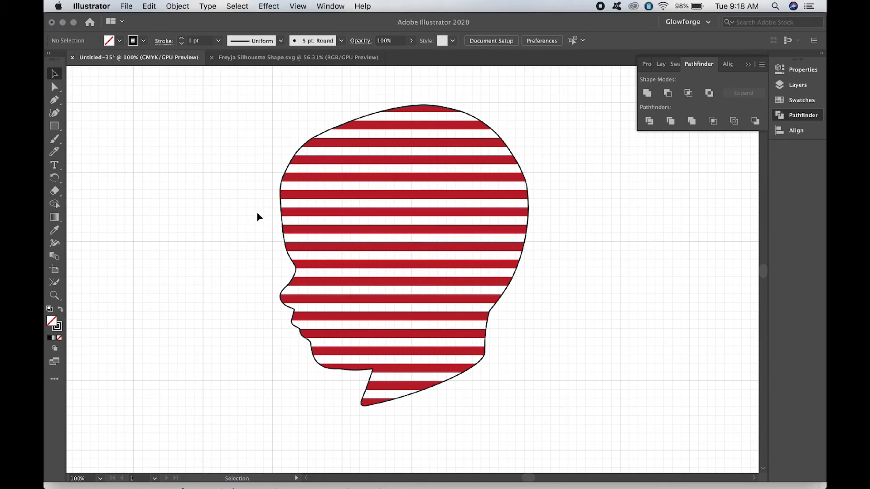
{"action": "mouse_move", "coordinate": [265, 193]}
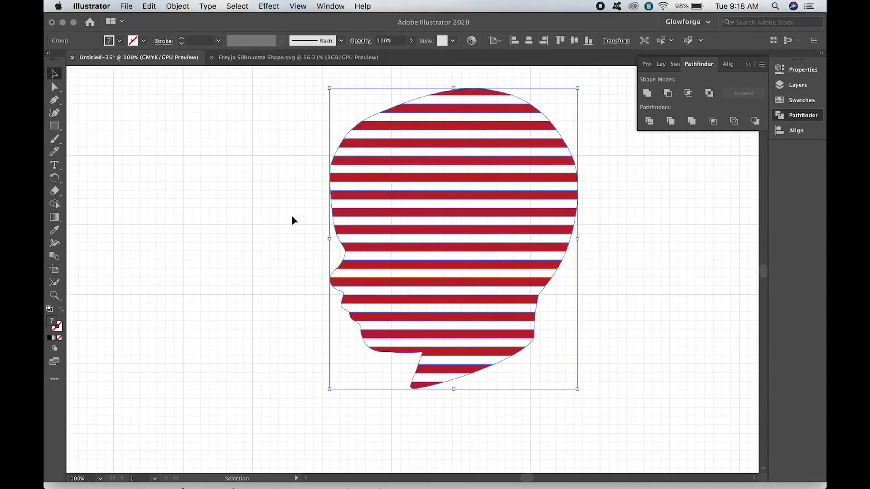
{"action": "left_click", "coordinate": [148, 6]}
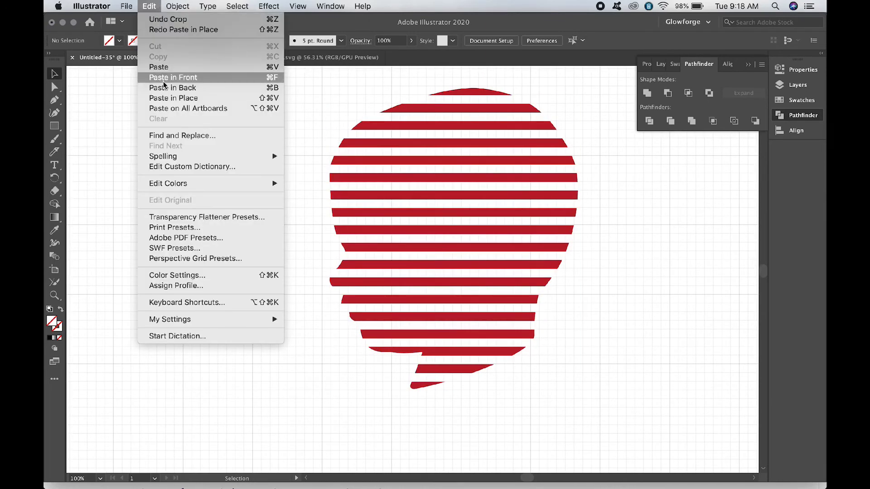
{"action": "left_click", "coordinate": [173, 78]}
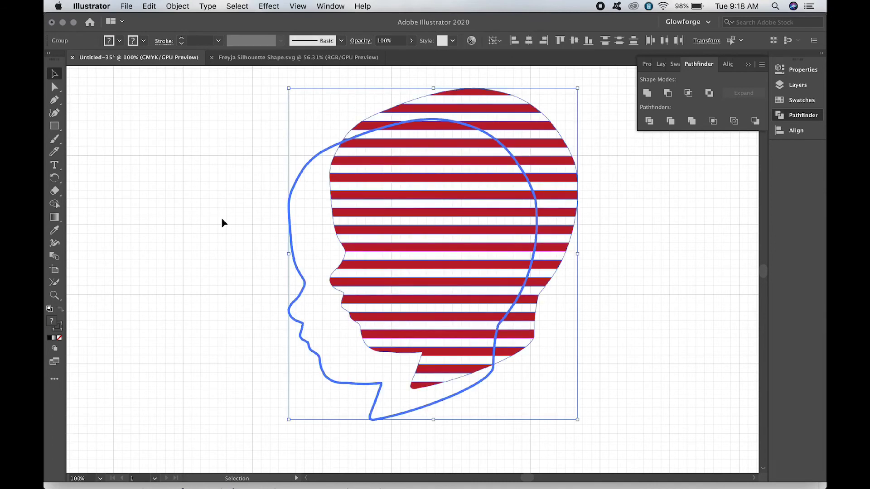
Align the head outline and striped head by horizontal and vertical centers, then deselect
{"action": "left_click", "coordinate": [177, 7]}
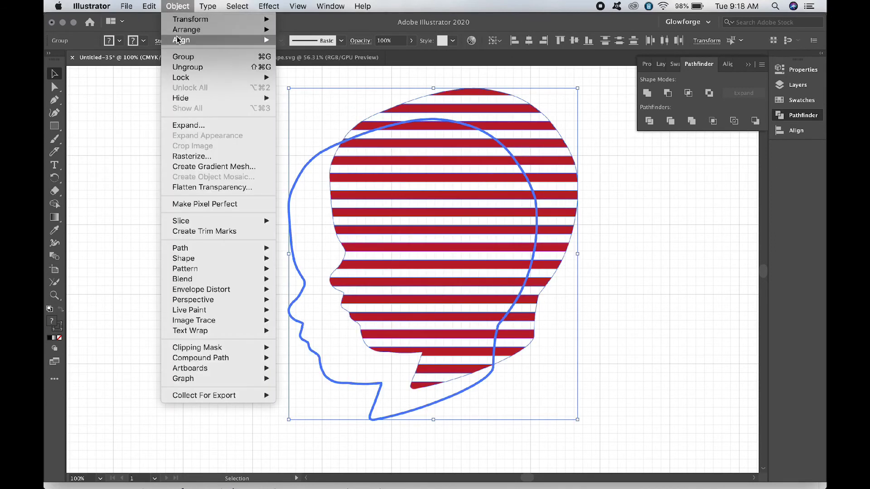
{"action": "mouse_move", "coordinate": [181, 40]}
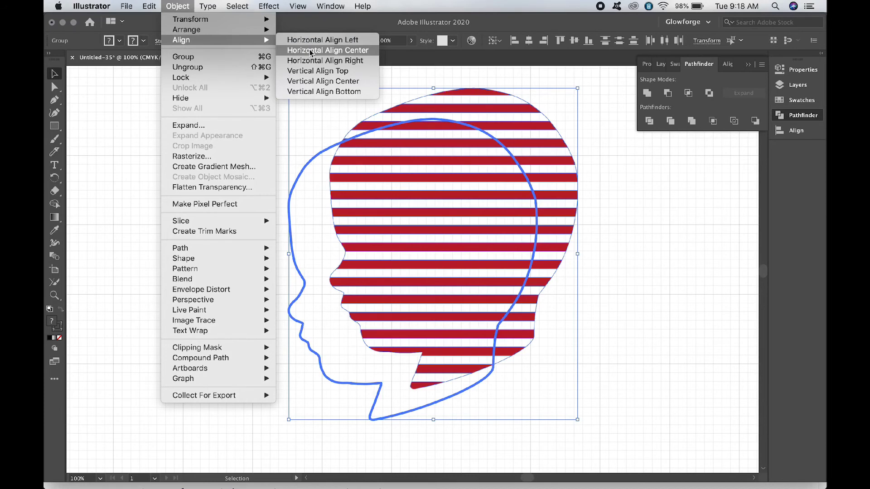
{"action": "left_click", "coordinate": [328, 49]}
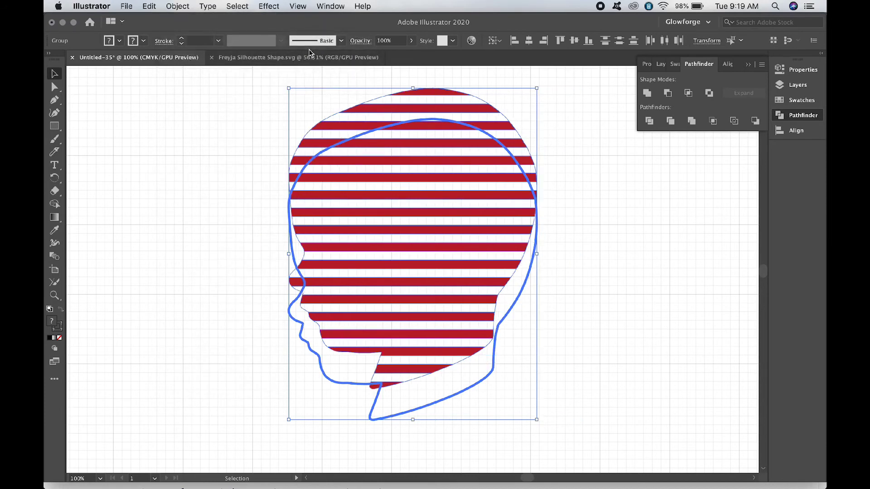
{"action": "left_click", "coordinate": [176, 6]}
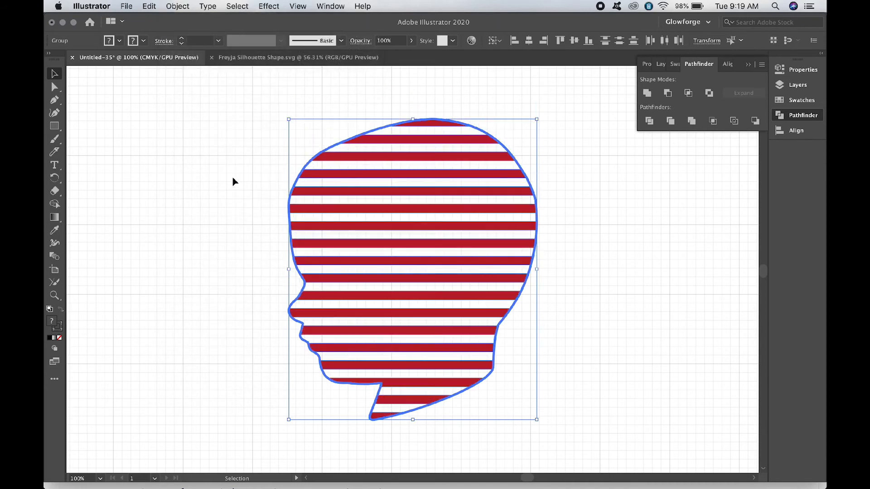
{"action": "left_click", "coordinate": [233, 188]}
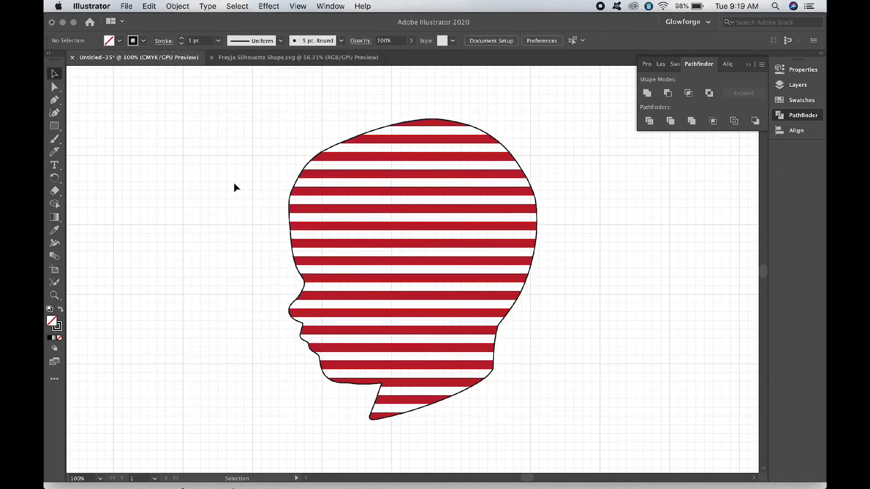
{"action": "mouse_move", "coordinate": [231, 210]}
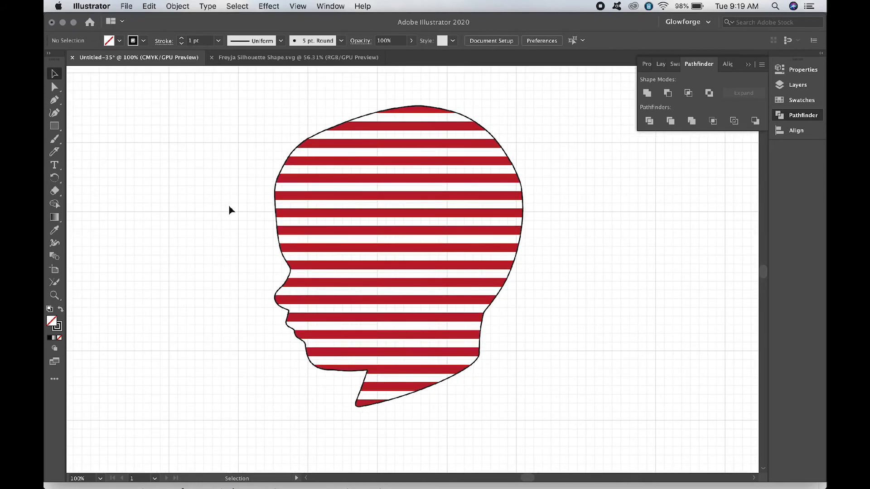
{"action": "mouse_move", "coordinate": [173, 199]}
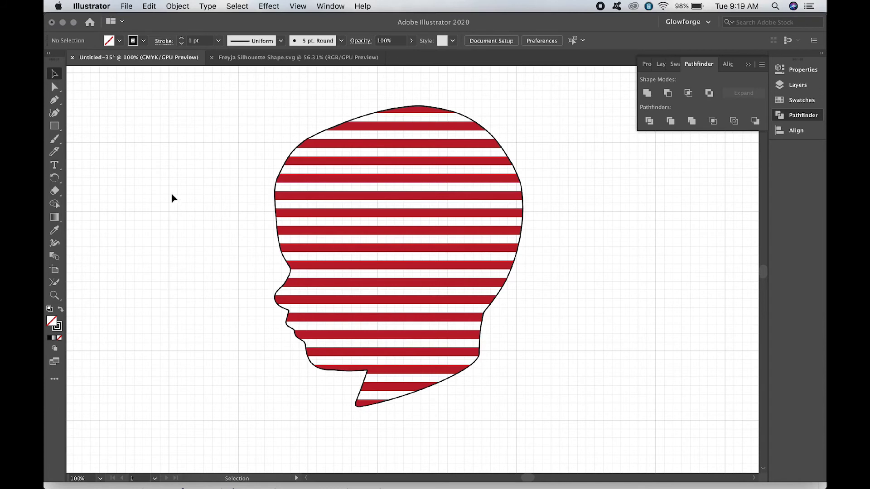
{"action": "mouse_move", "coordinate": [56, 165]}
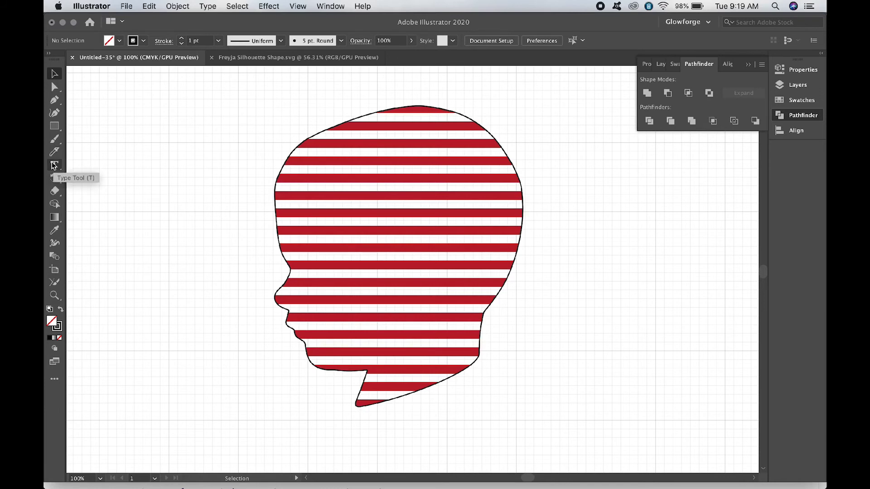
Add the text 'Freyja' left of the head and set its font to Montharo
{"action": "left_click", "coordinate": [55, 165]}
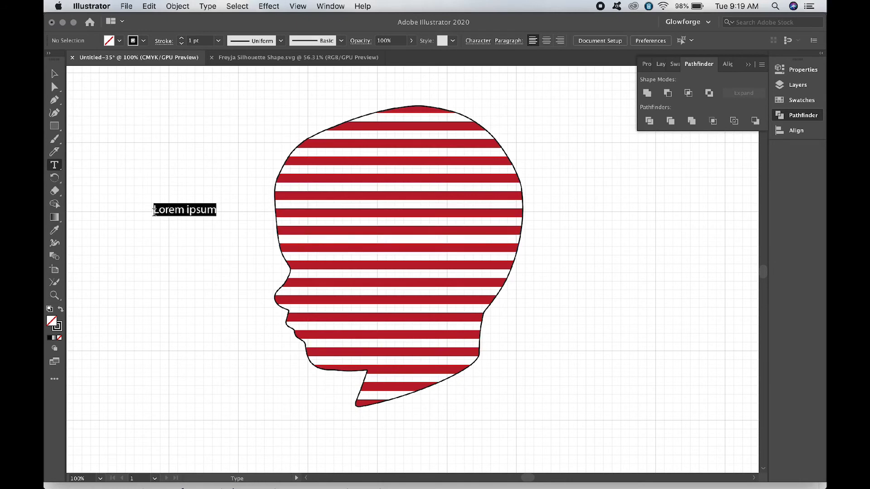
{"action": "left_click", "coordinate": [55, 165]}
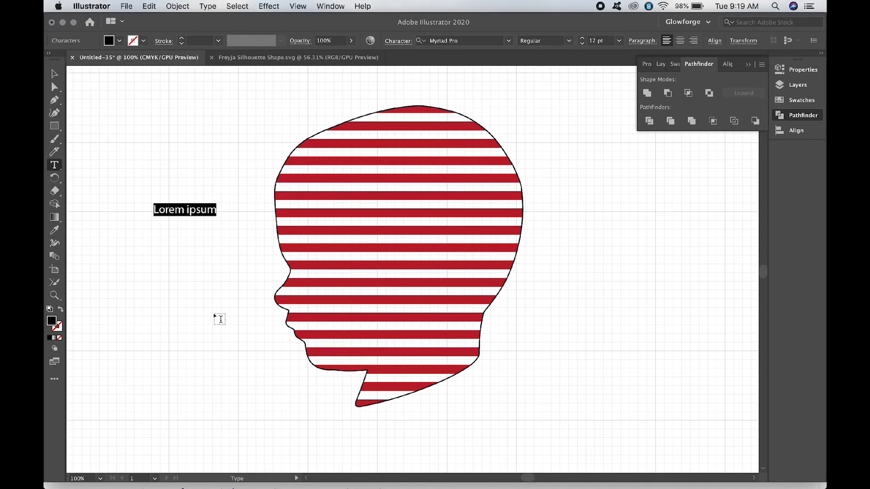
{"action": "type", "text": "Freyja"}
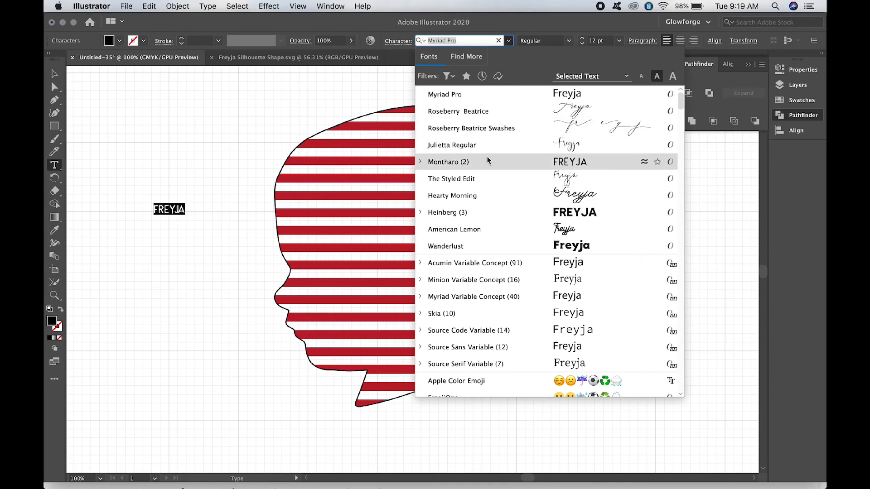
{"action": "left_click", "coordinate": [447, 161]}
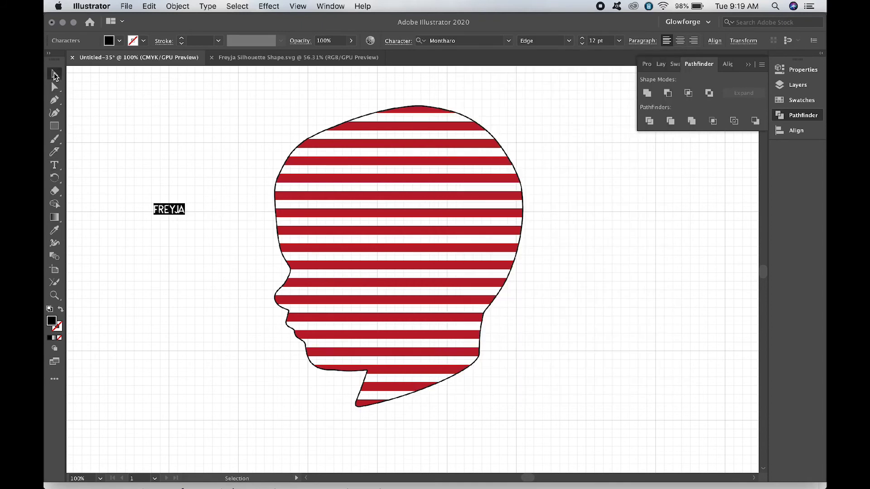
Enlarge the FREYJA text in two size increments
{"action": "left_click", "coordinate": [169, 209]}
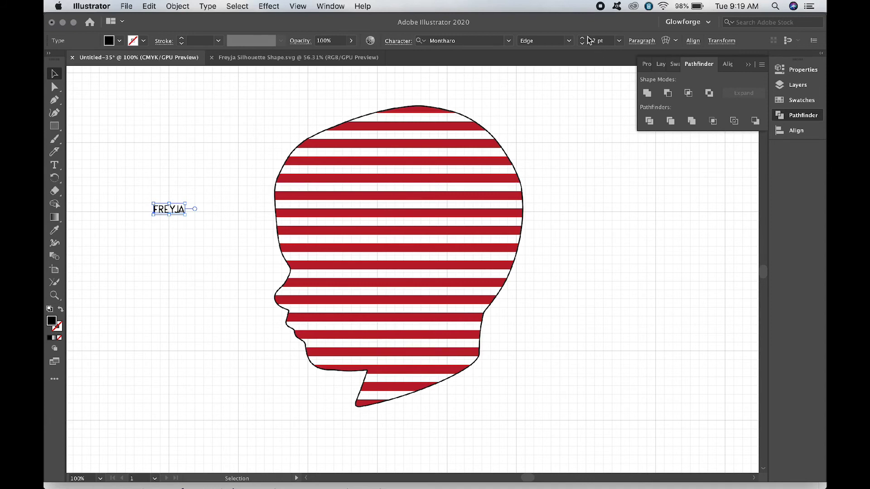
{"action": "left_click", "coordinate": [583, 39]}
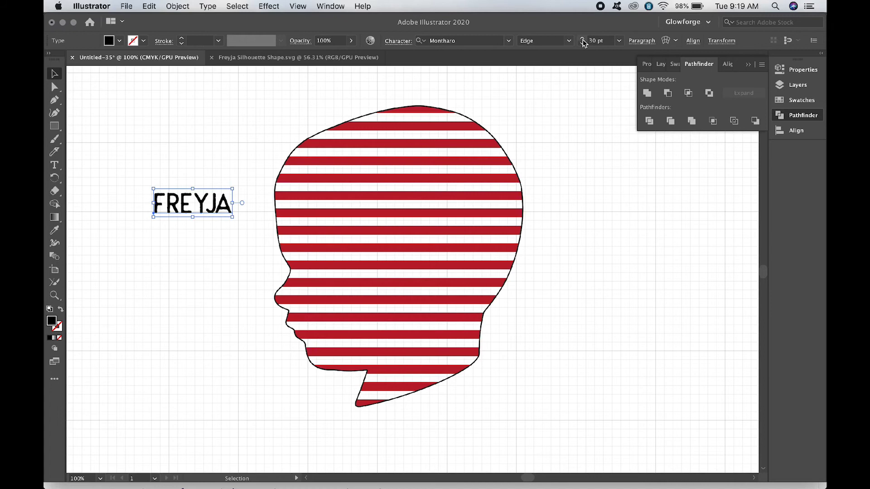
{"action": "left_click", "coordinate": [583, 40]}
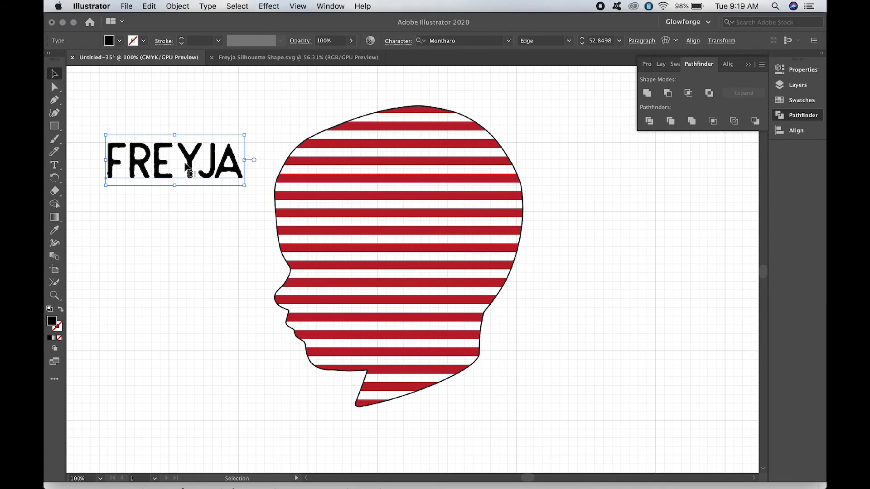
{"action": "right_click", "coordinate": [189, 167]}
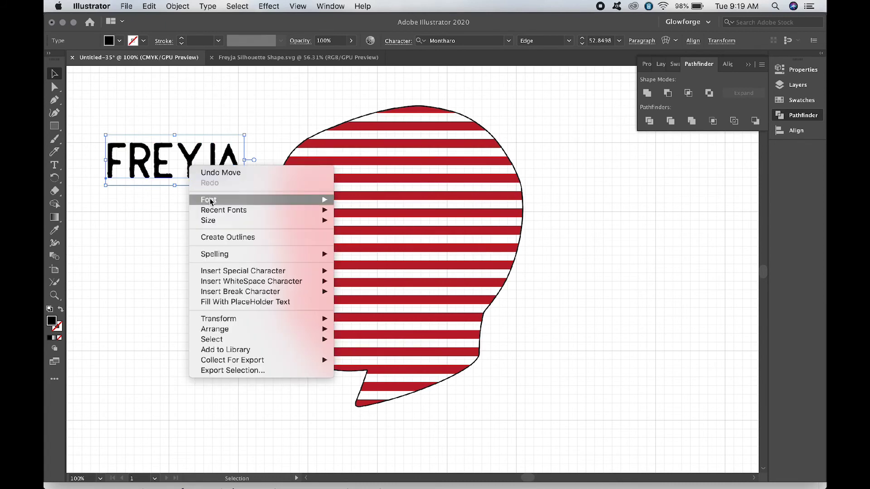
Convert FREYJA to outlines, fill it green, and move it into the upper head
{"action": "left_click", "coordinate": [228, 237]}
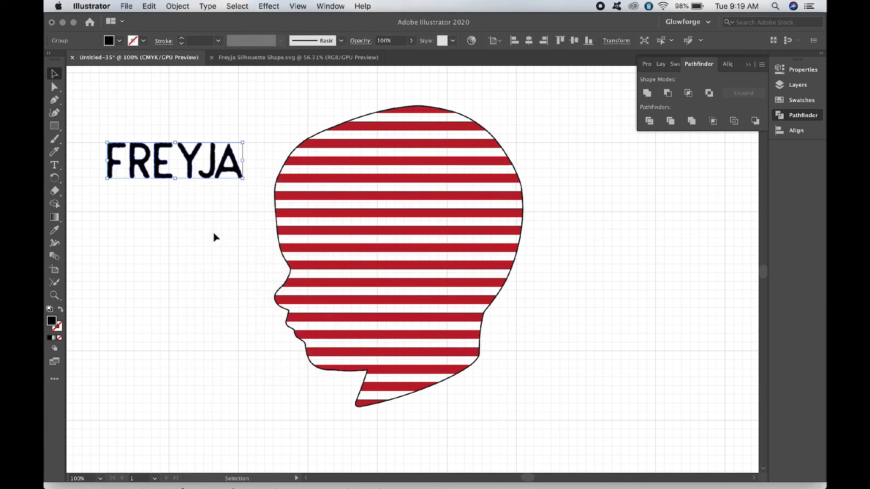
{"action": "mouse_move", "coordinate": [614, 219]}
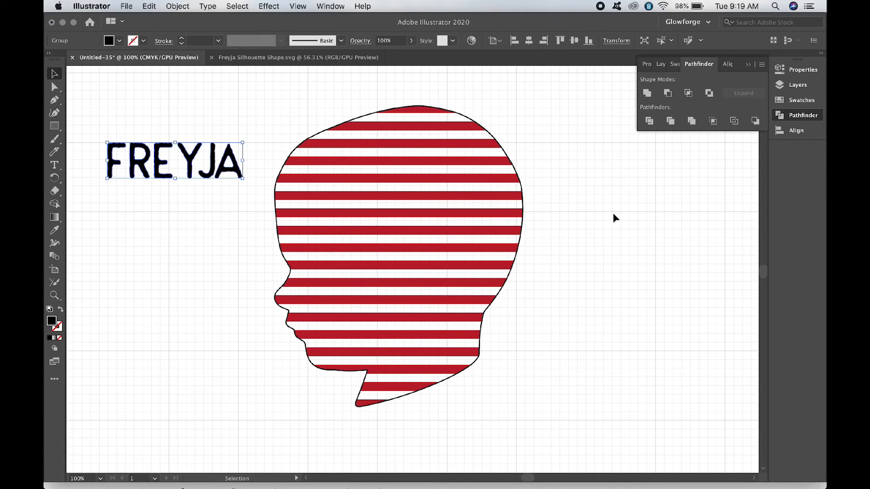
{"action": "mouse_move", "coordinate": [647, 92]}
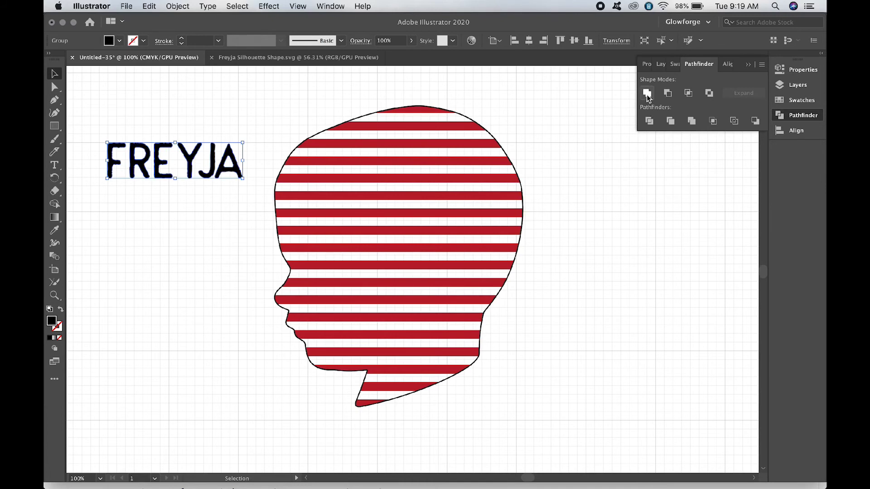
{"action": "mouse_move", "coordinate": [647, 93]}
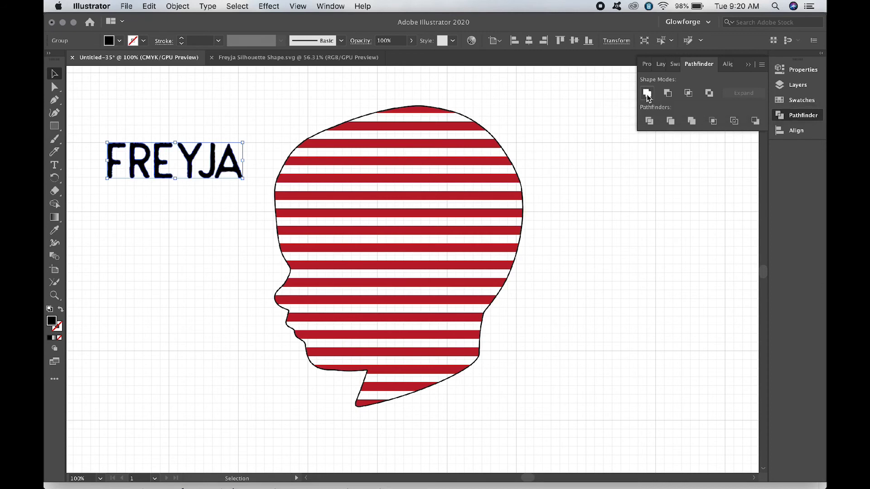
{"action": "mouse_move", "coordinate": [194, 164]}
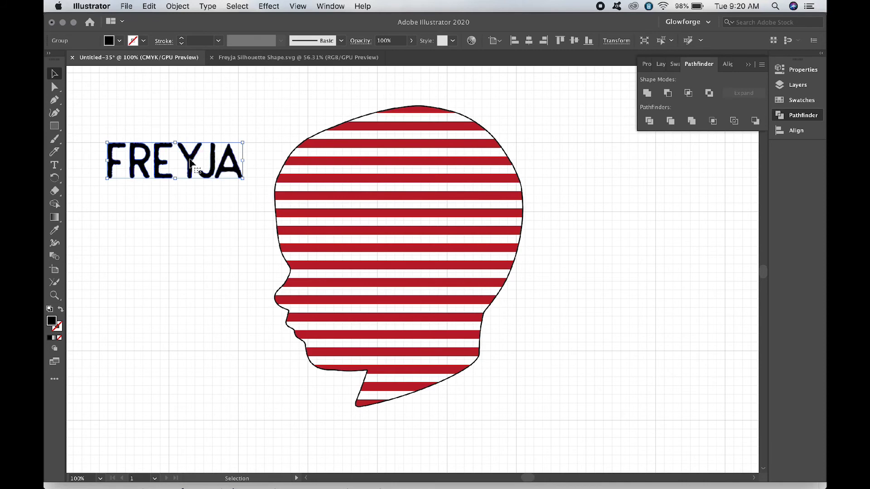
{"action": "mouse_move", "coordinate": [193, 165]}
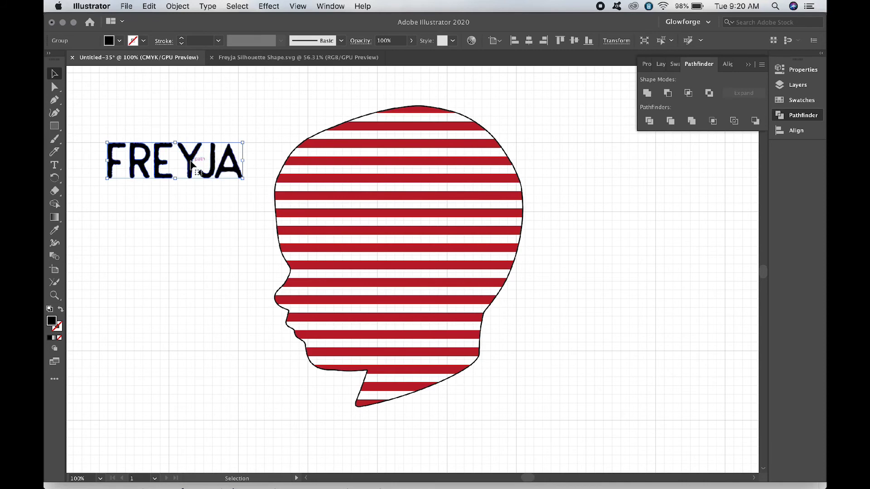
{"action": "left_click", "coordinate": [380, 194]}
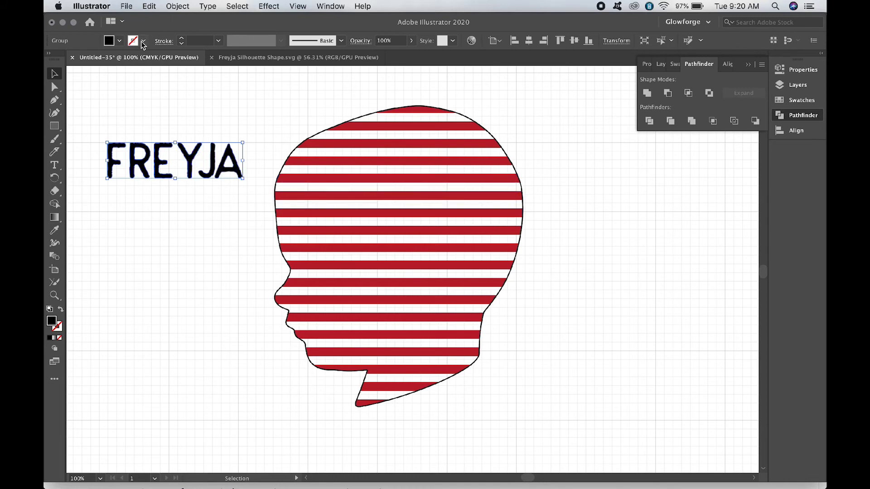
{"action": "left_click", "coordinate": [120, 41]}
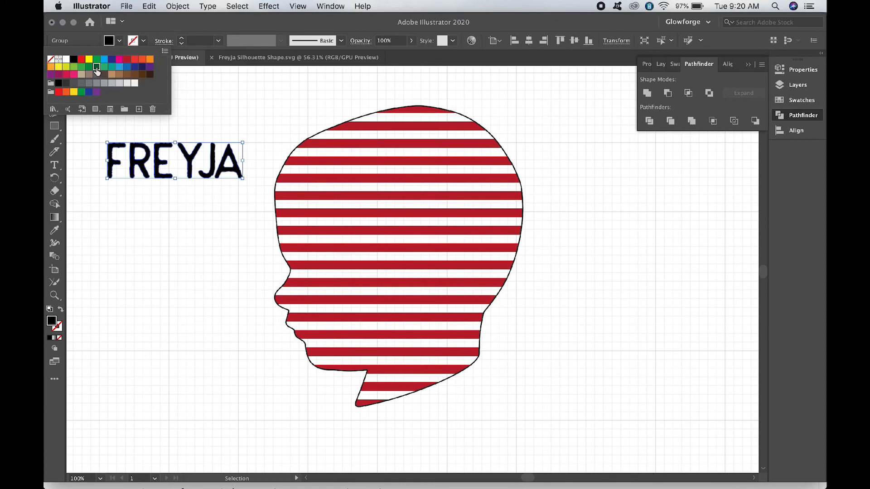
{"action": "left_click", "coordinate": [89, 66]}
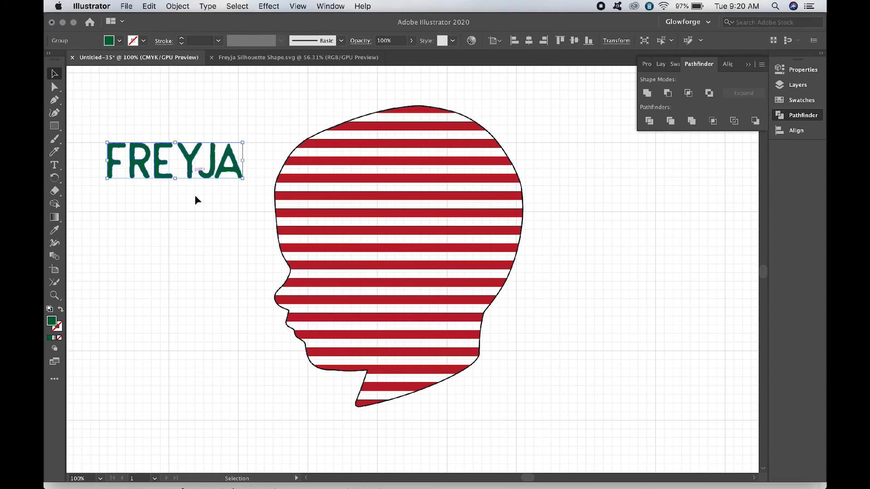
{"action": "left_click", "coordinate": [194, 199]}
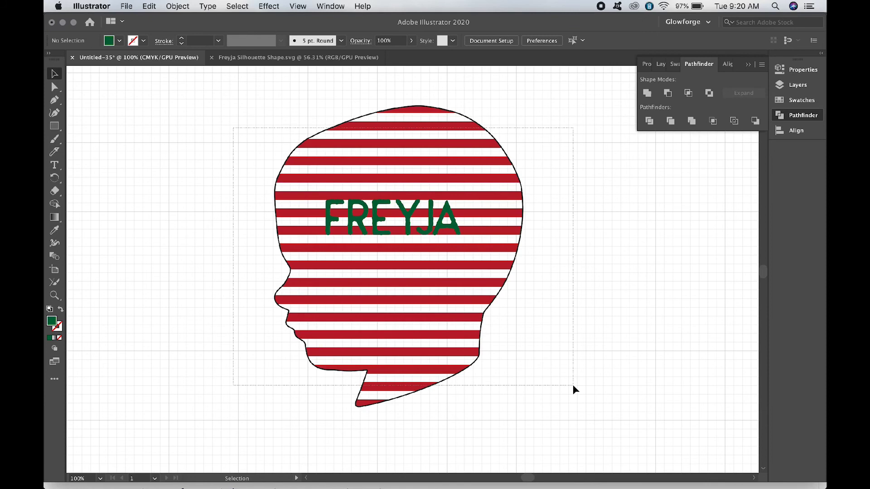
Center FREYJA horizontally on the head and scale it to span most of its width
{"action": "left_click", "coordinate": [177, 6]}
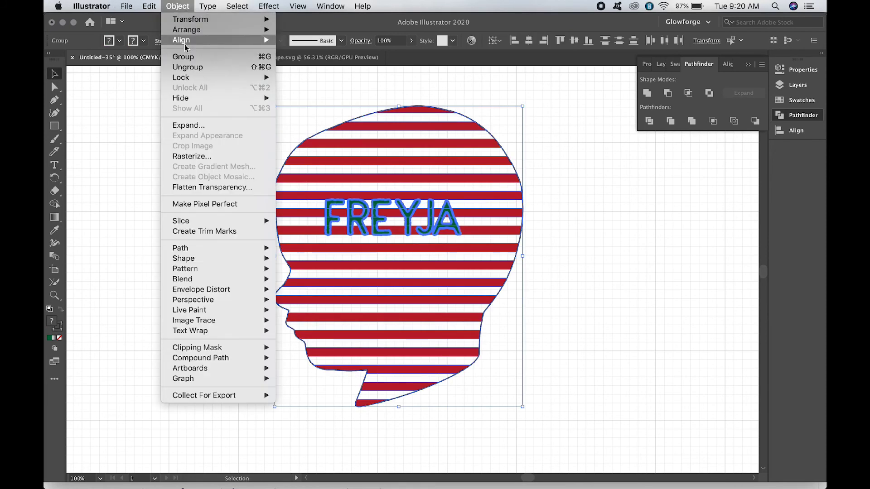
{"action": "left_click", "coordinate": [230, 211]}
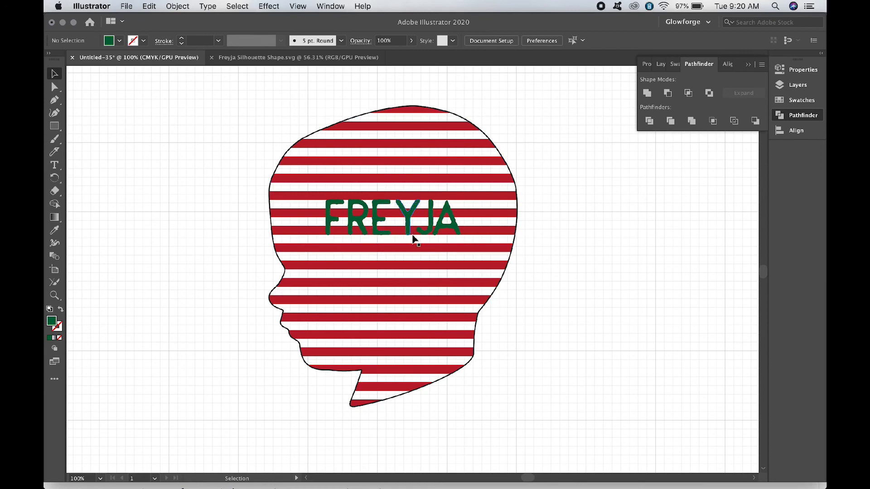
{"action": "left_click", "coordinate": [395, 219]}
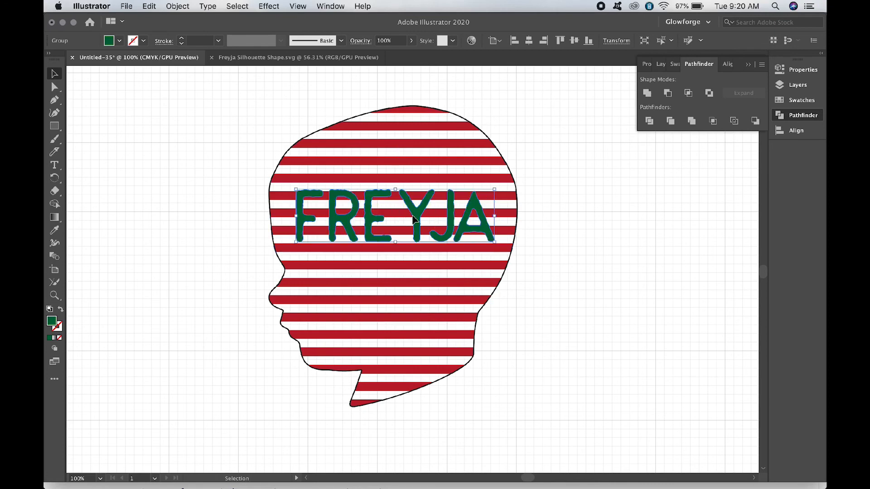
{"action": "left_click", "coordinate": [559, 315]}
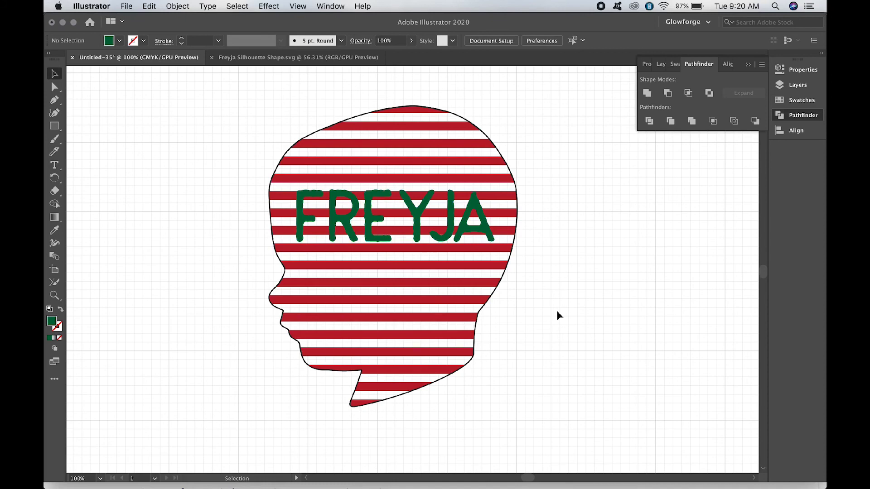
{"action": "mouse_move", "coordinate": [558, 293]}
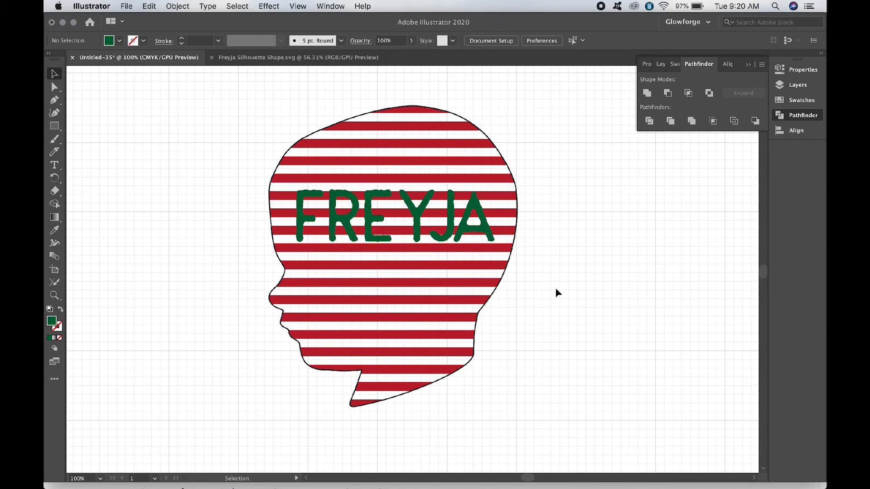
{"action": "mouse_move", "coordinate": [248, 207]}
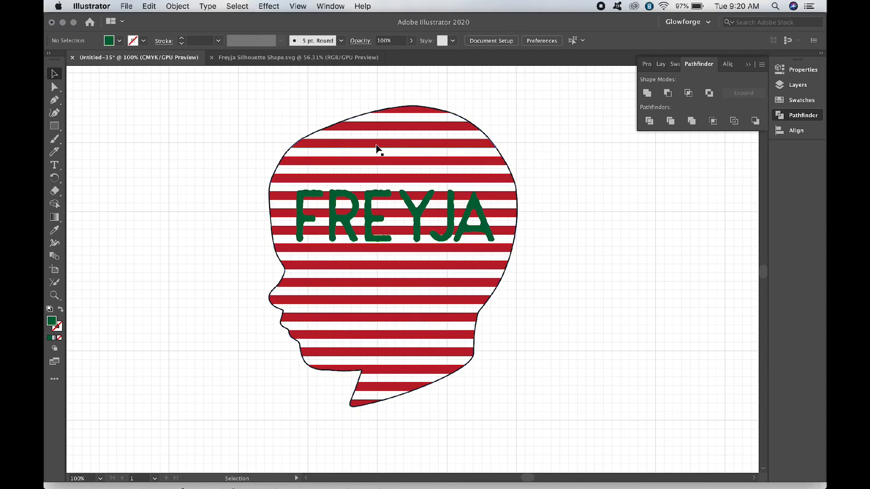
{"action": "mouse_move", "coordinate": [208, 198]}
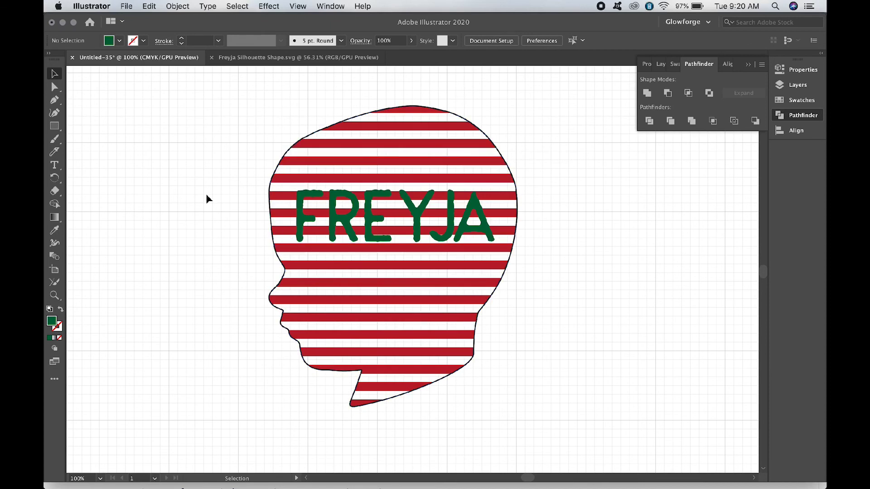
{"action": "mouse_move", "coordinate": [417, 241]}
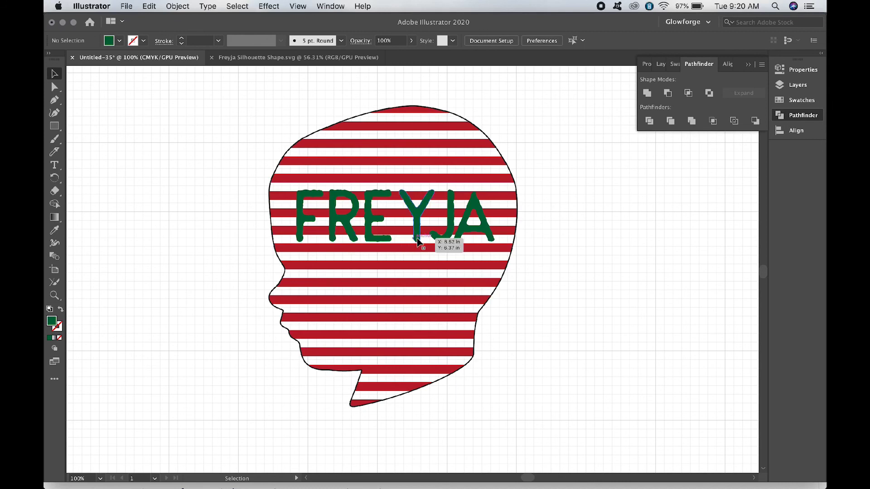
{"action": "mouse_move", "coordinate": [199, 261]}
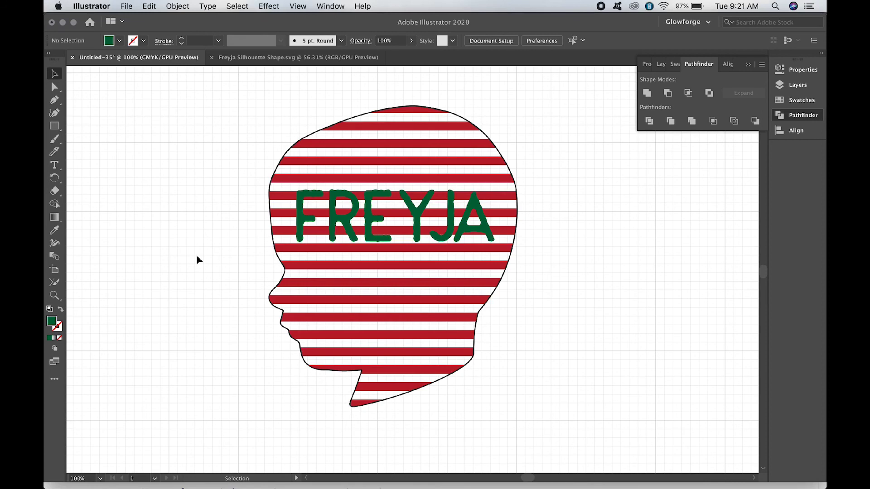
{"action": "mouse_move", "coordinate": [230, 145]}
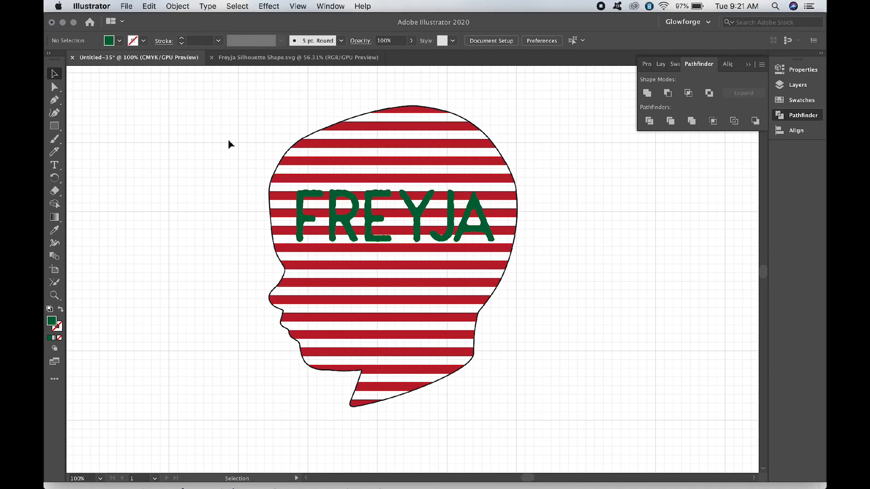
{"action": "left_click", "coordinate": [127, 6]}
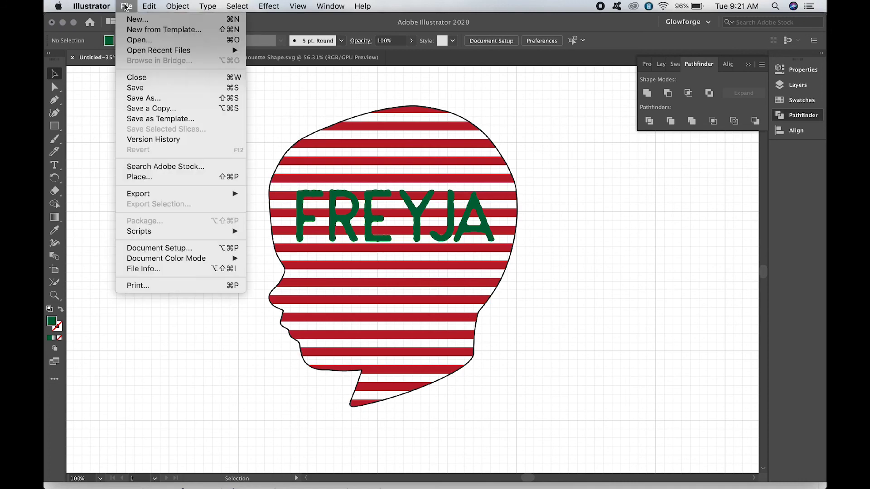
{"action": "mouse_move", "coordinate": [143, 98]}
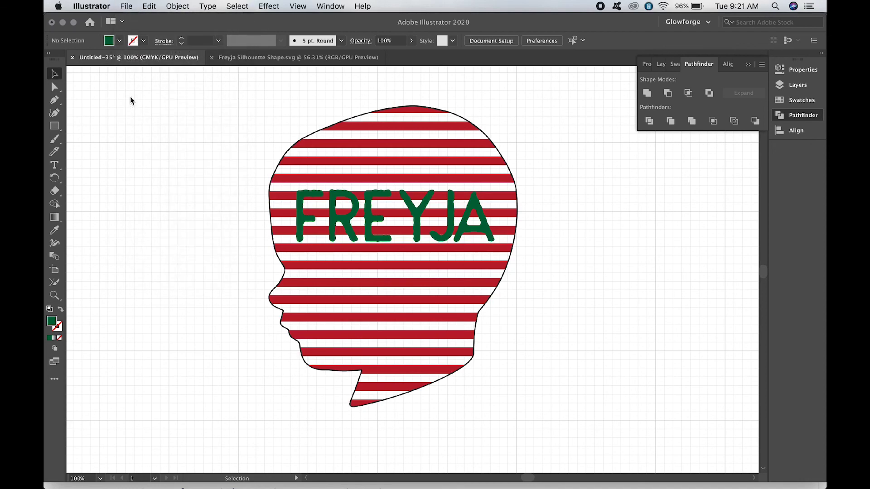
Save the design as Untitled-35.svg in SVG format, accepting the default SVG options
{"action": "left_click", "coordinate": [469, 179]}
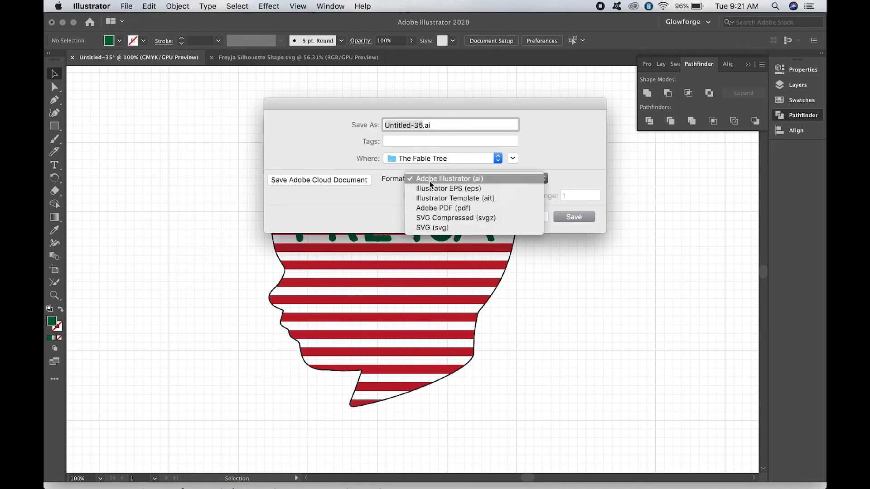
{"action": "left_click", "coordinate": [432, 228]}
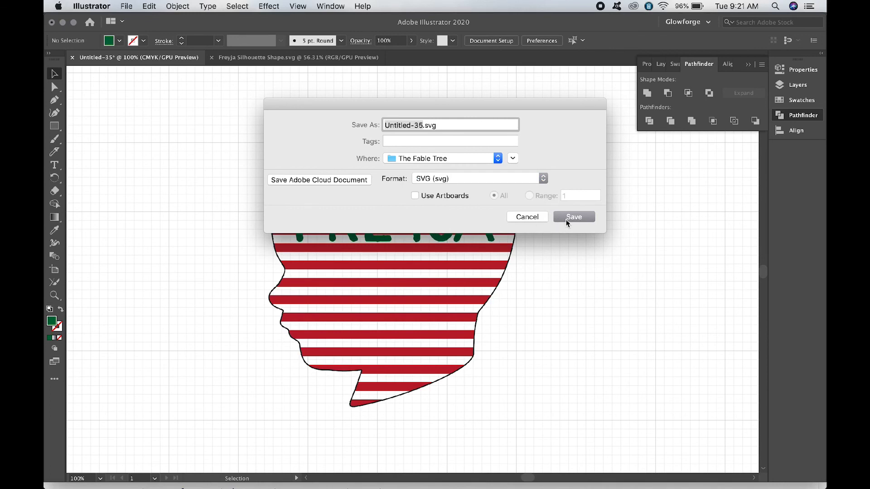
{"action": "left_click", "coordinate": [574, 217]}
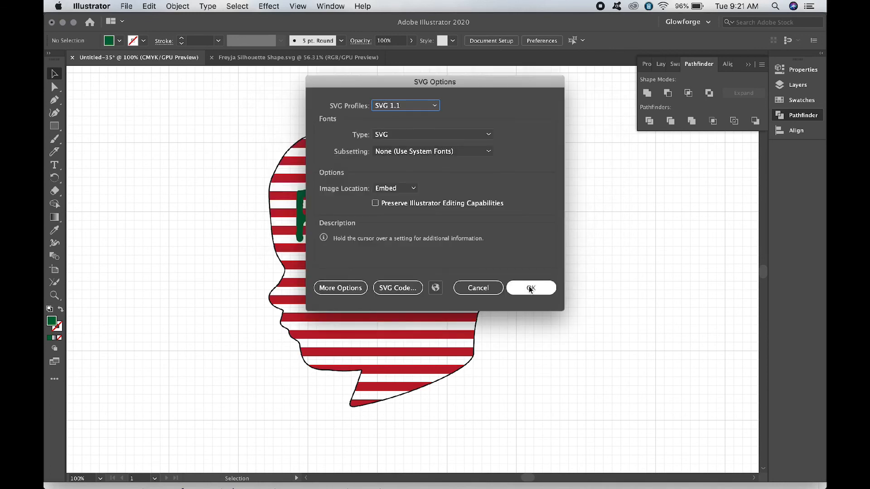
{"action": "mouse_move", "coordinate": [491, 293]}
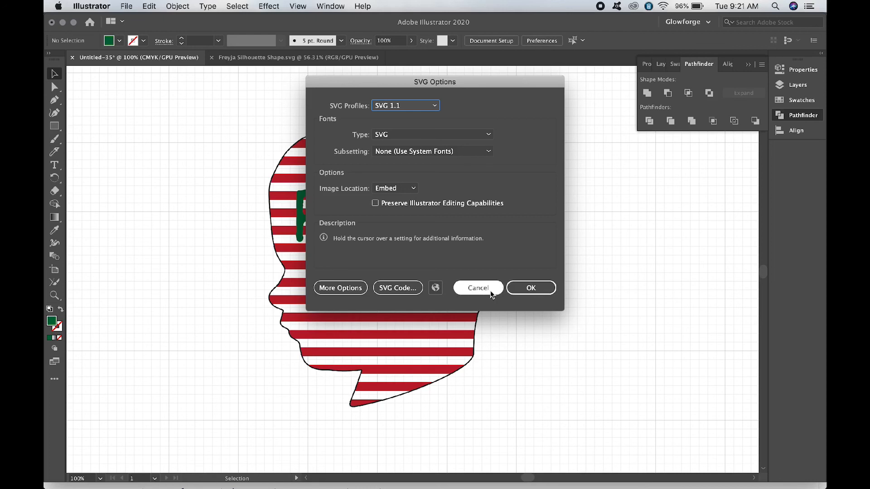
{"action": "left_click", "coordinate": [478, 288]}
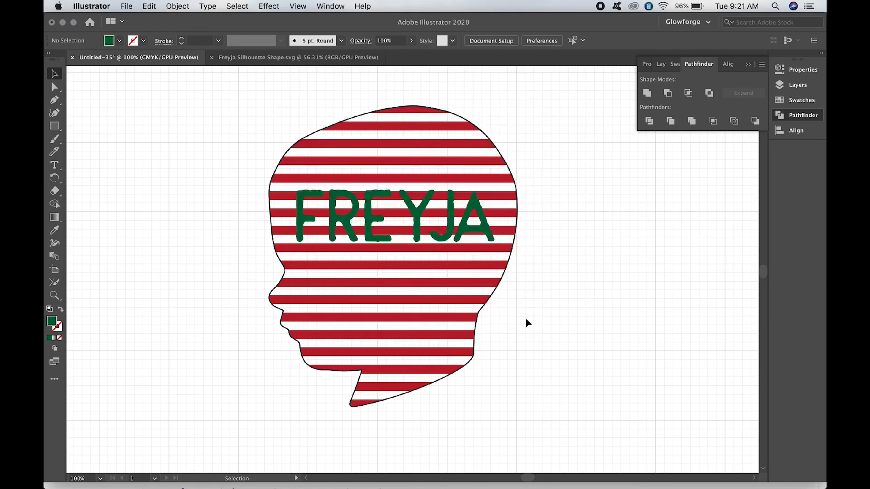
{"action": "mouse_move", "coordinate": [548, 287]}
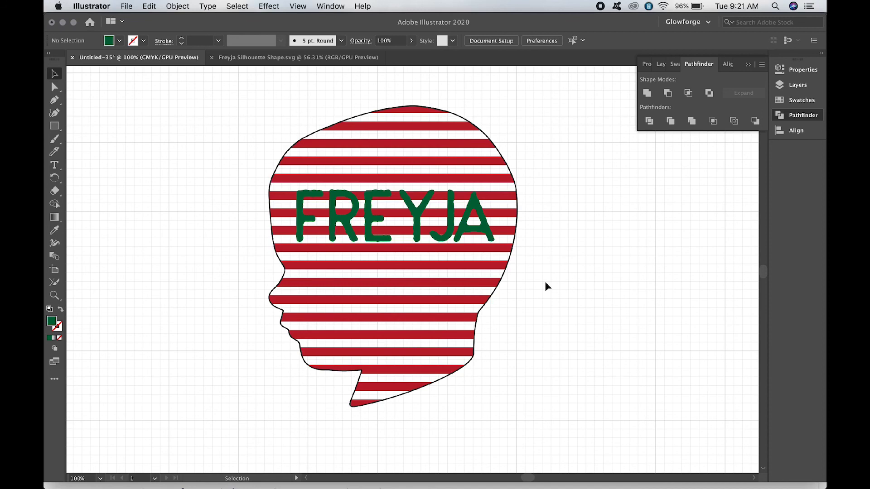